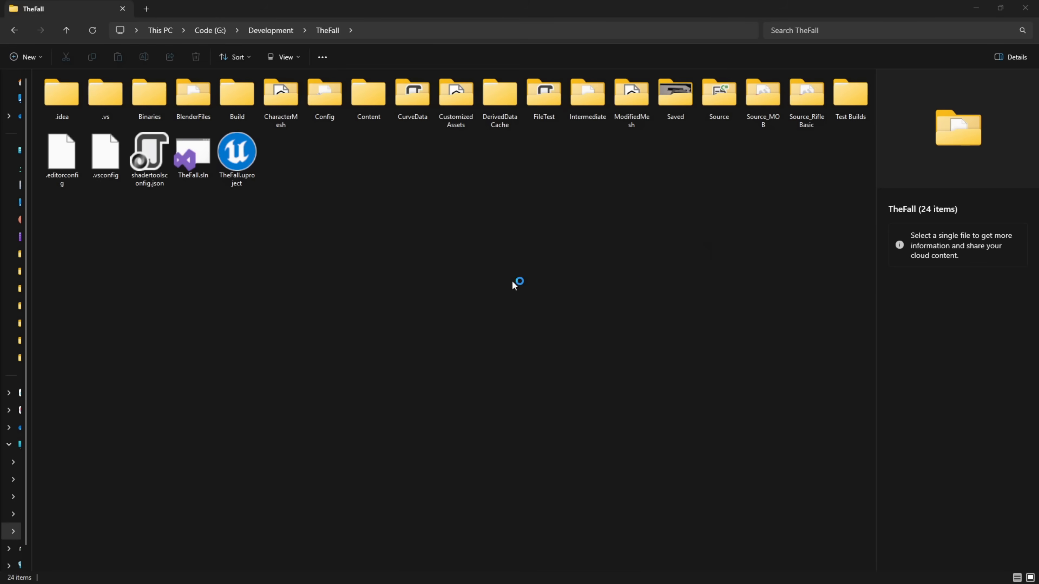
pyautogui.moveTo(442, 303)
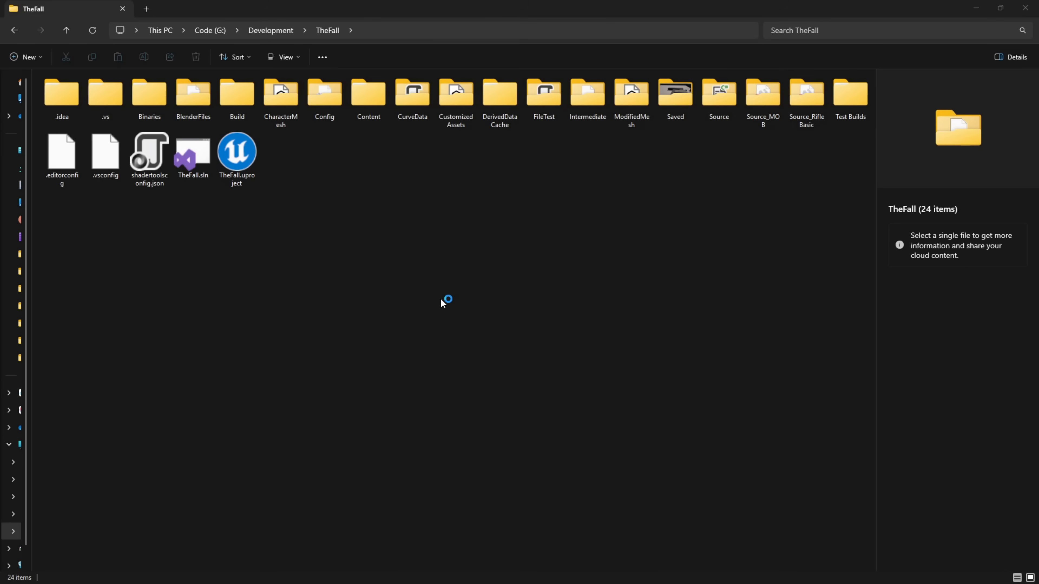
pyautogui.moveTo(442, 303)
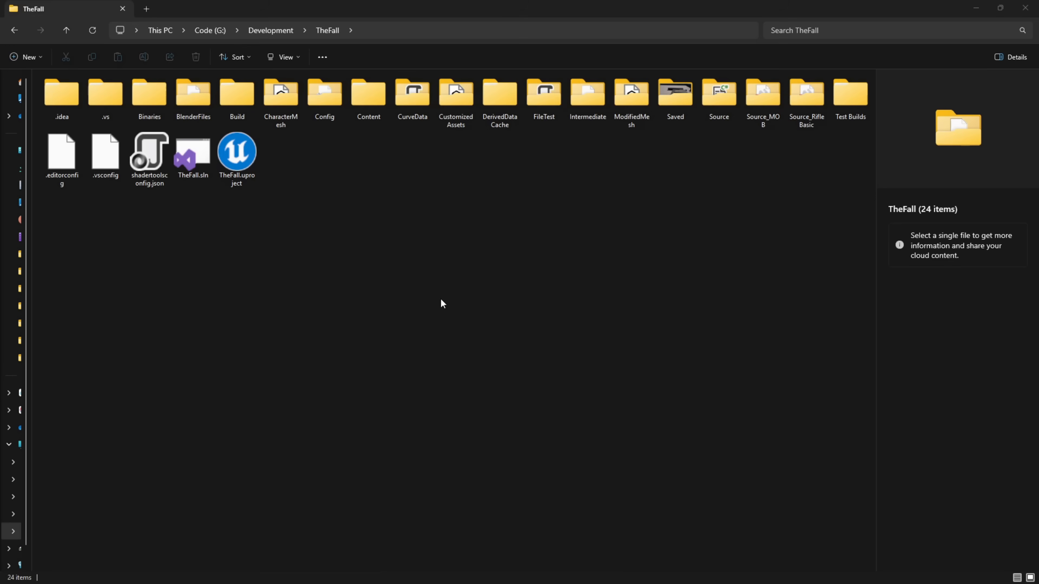
pyautogui.moveTo(426, 254)
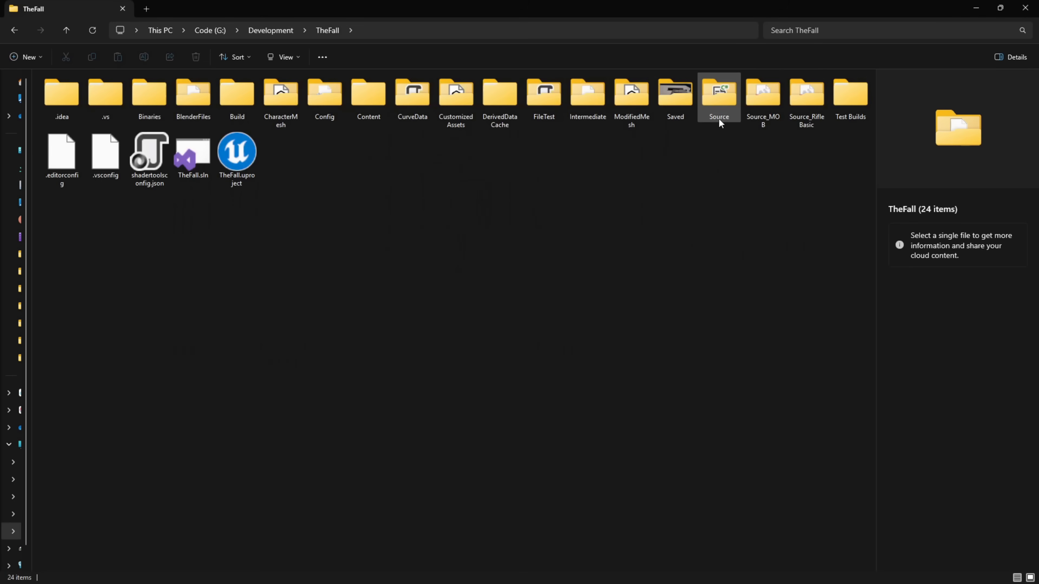
# Step: Compress the Source folder into a Source.zip archive via the folder's context menu
pyautogui.click(719, 98)
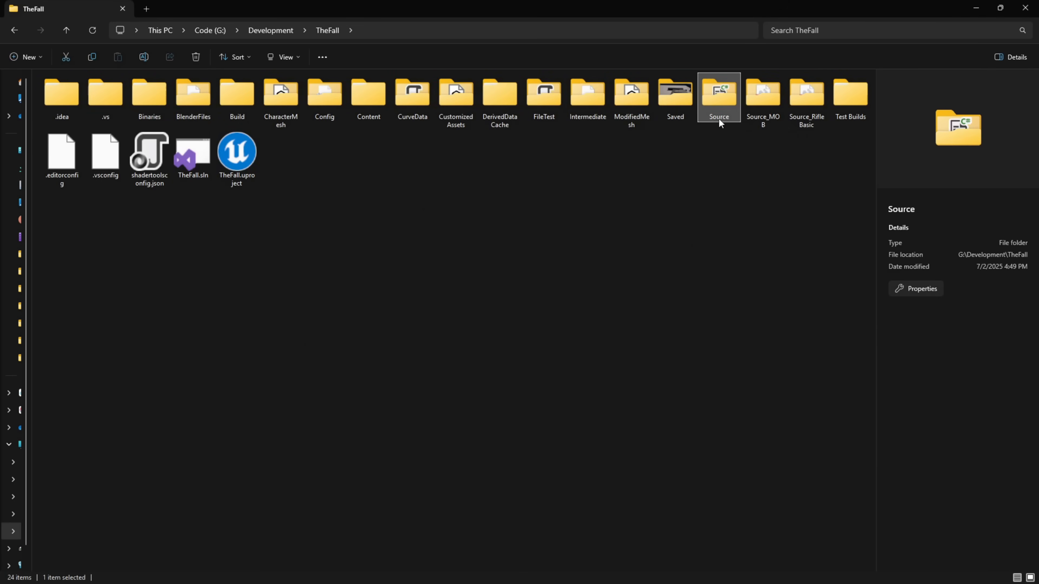
pyautogui.rightClick(719, 97)
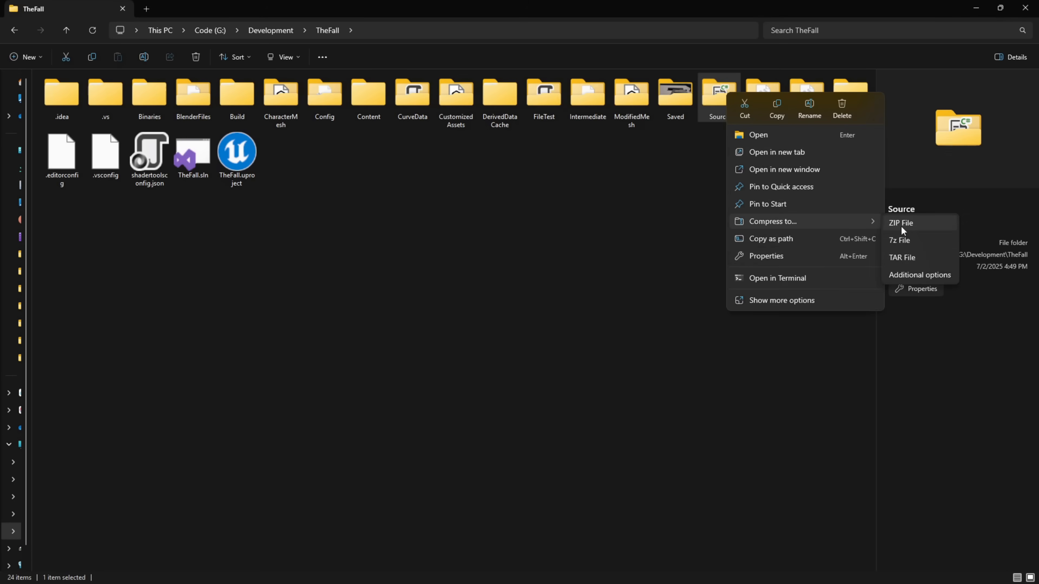
pyautogui.click(900, 224)
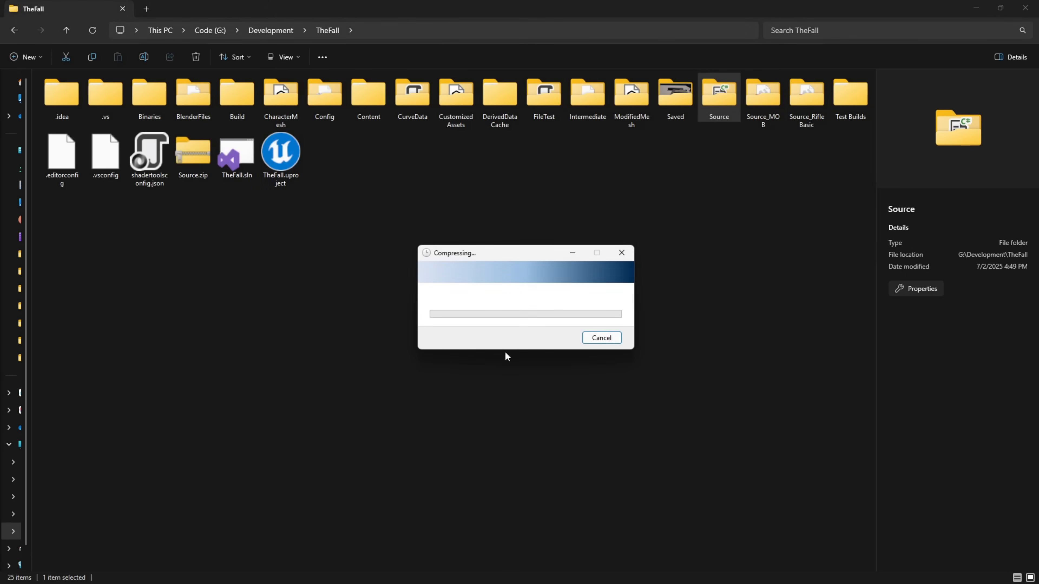
pyautogui.moveTo(547, 222)
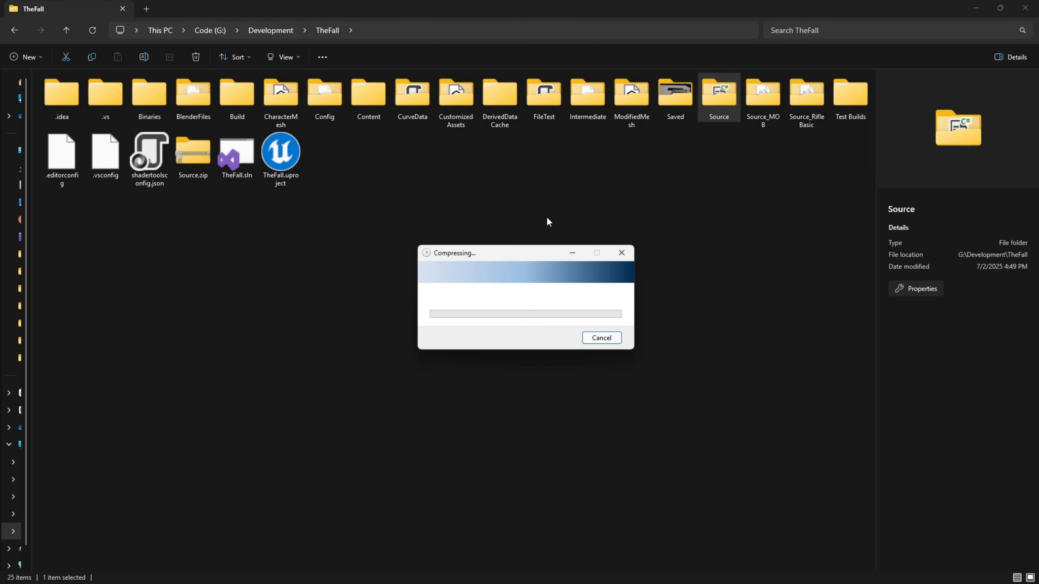
pyautogui.click(369, 93)
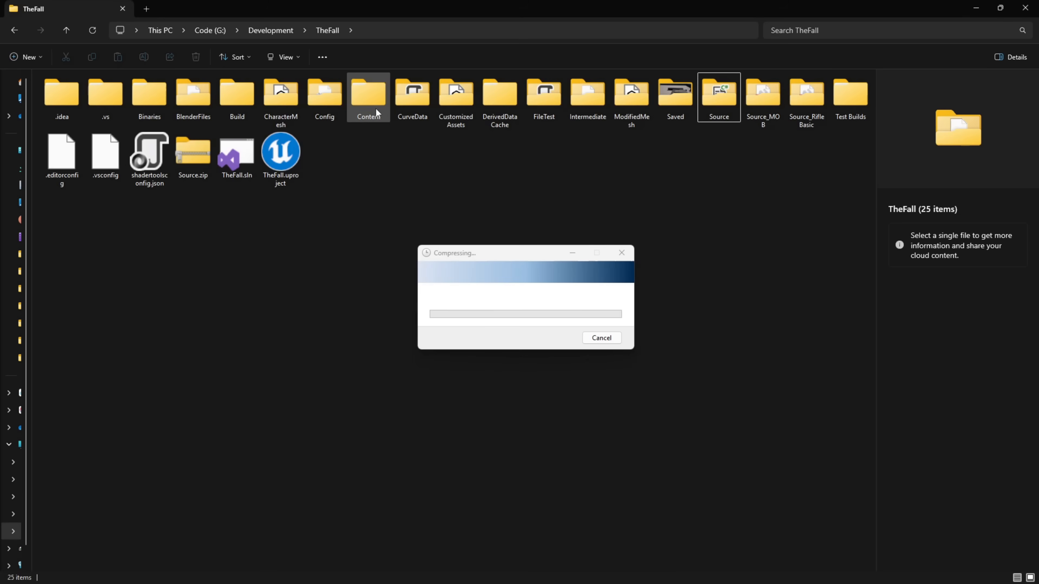
pyautogui.moveTo(367, 123)
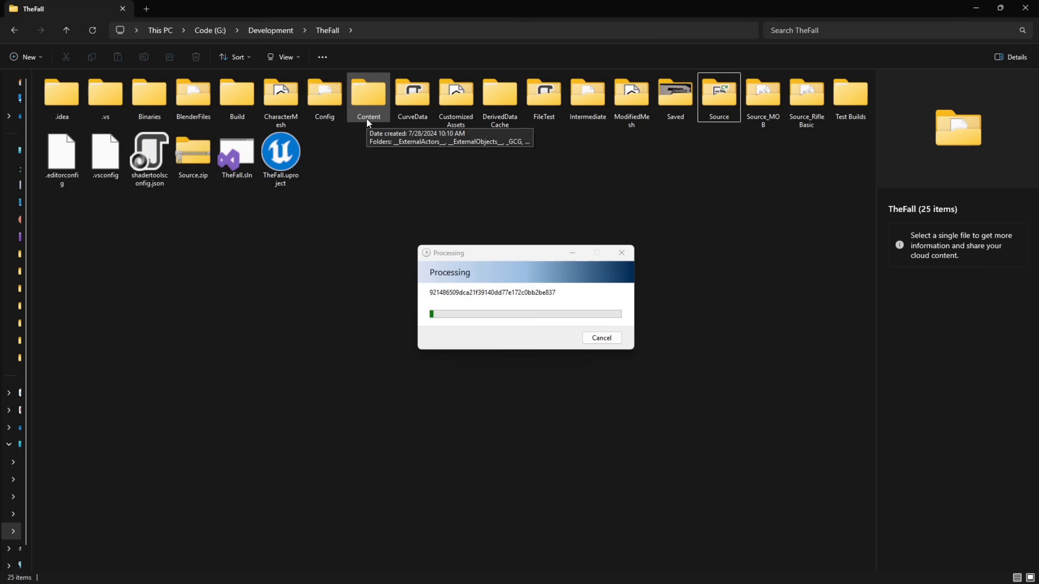
pyautogui.moveTo(401, 196)
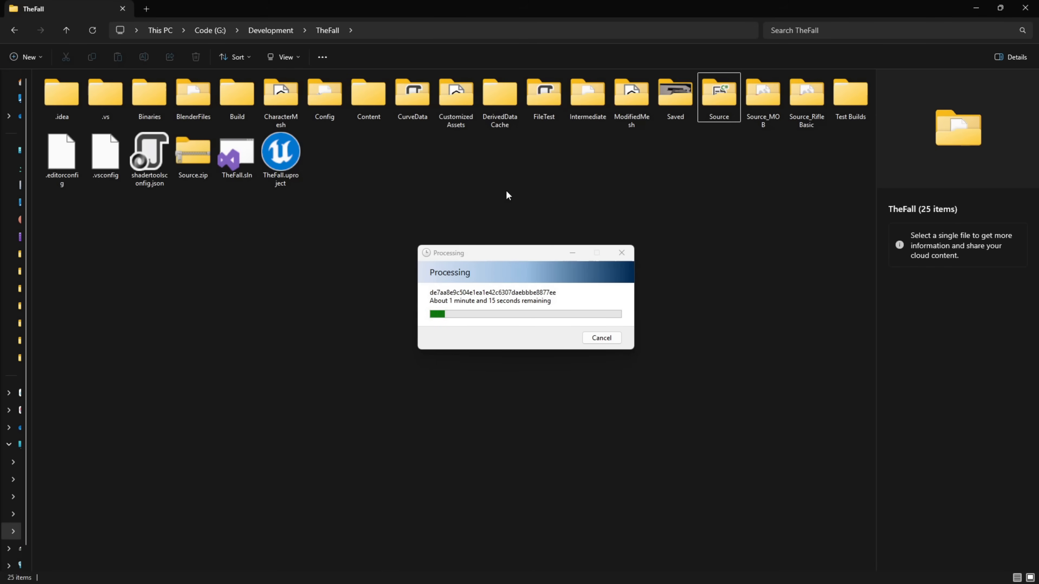
pyautogui.doubleClick(718, 92)
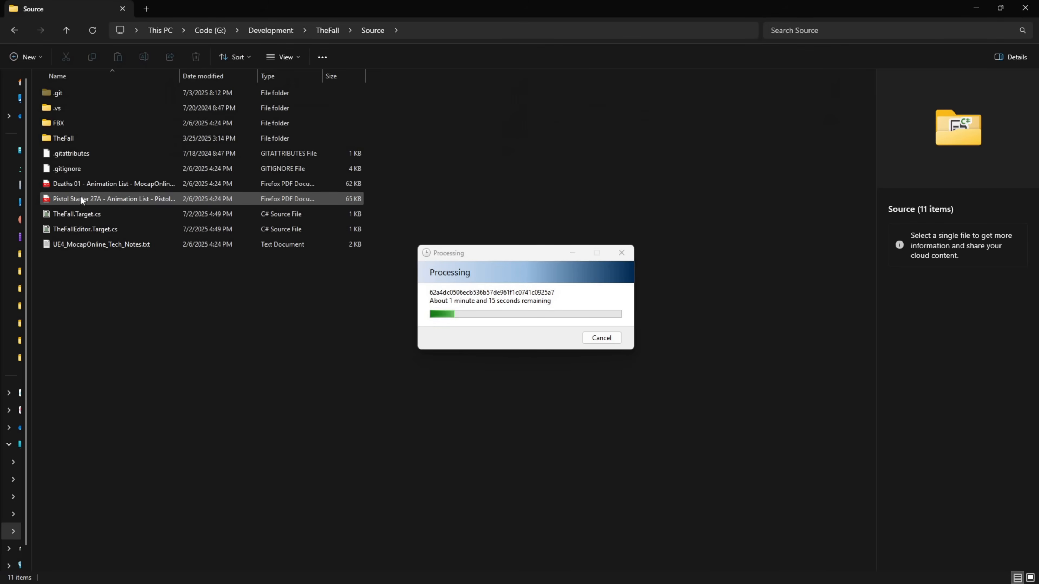
pyautogui.click(63, 138)
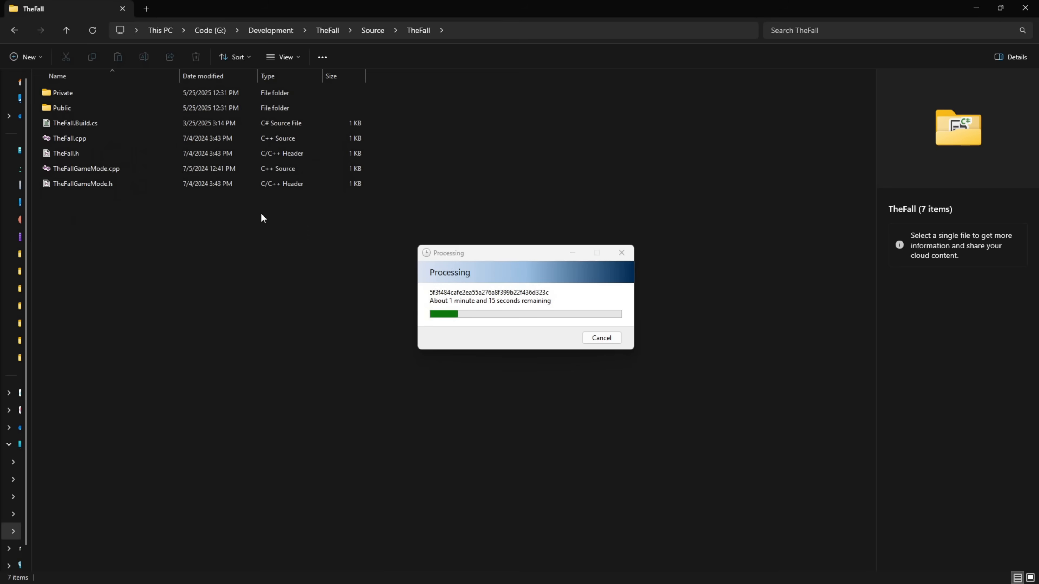
pyautogui.moveTo(85, 198)
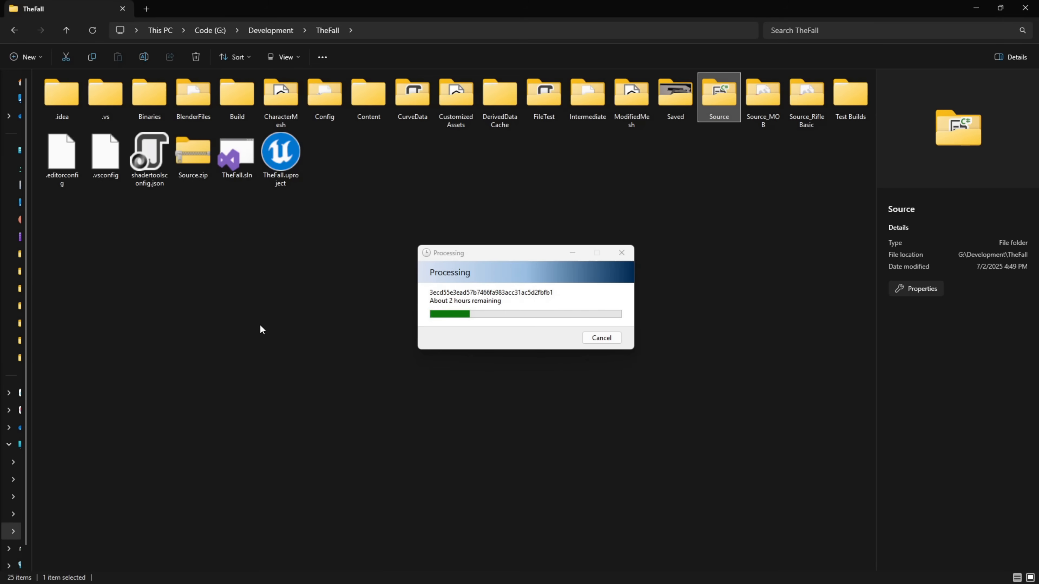
pyautogui.moveTo(321, 301)
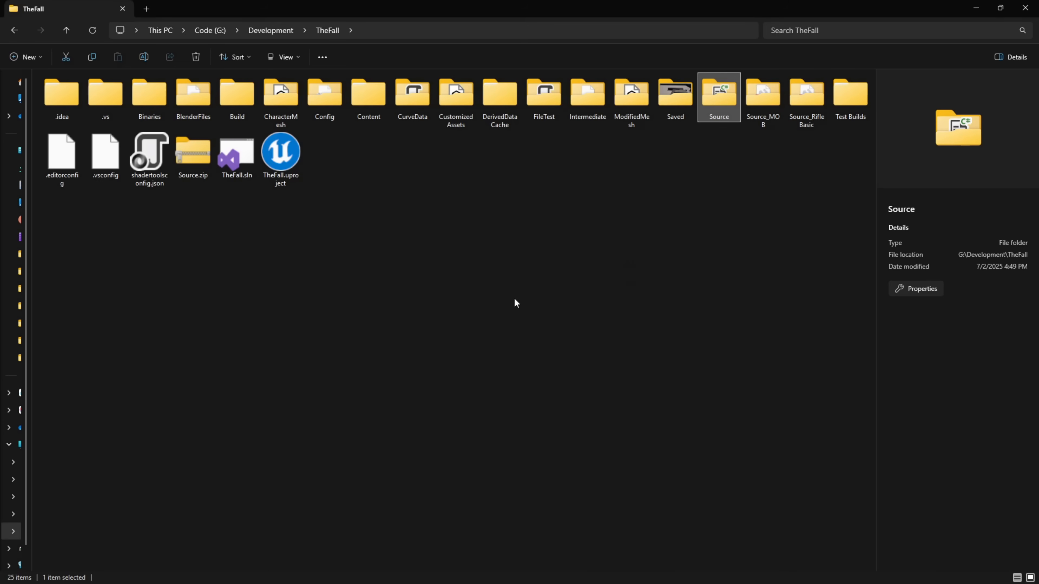
# Step: Rename Source.zip to 5_5_Source.zip, copy it to Desktop replacing the old copy, then permanently delete it
pyautogui.click(192, 156)
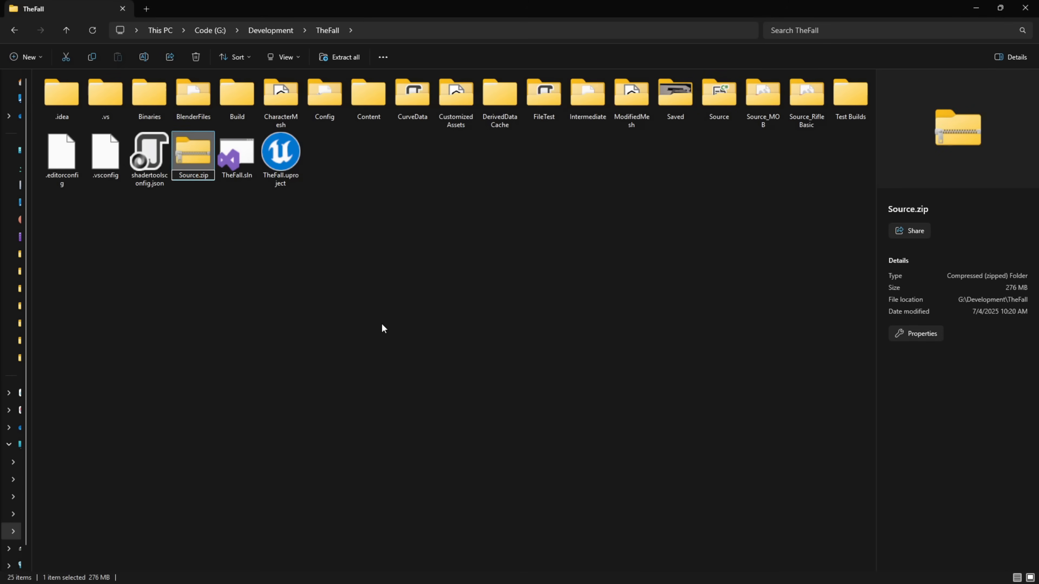
pyautogui.click(192, 175)
pyautogui.write('5_5_')
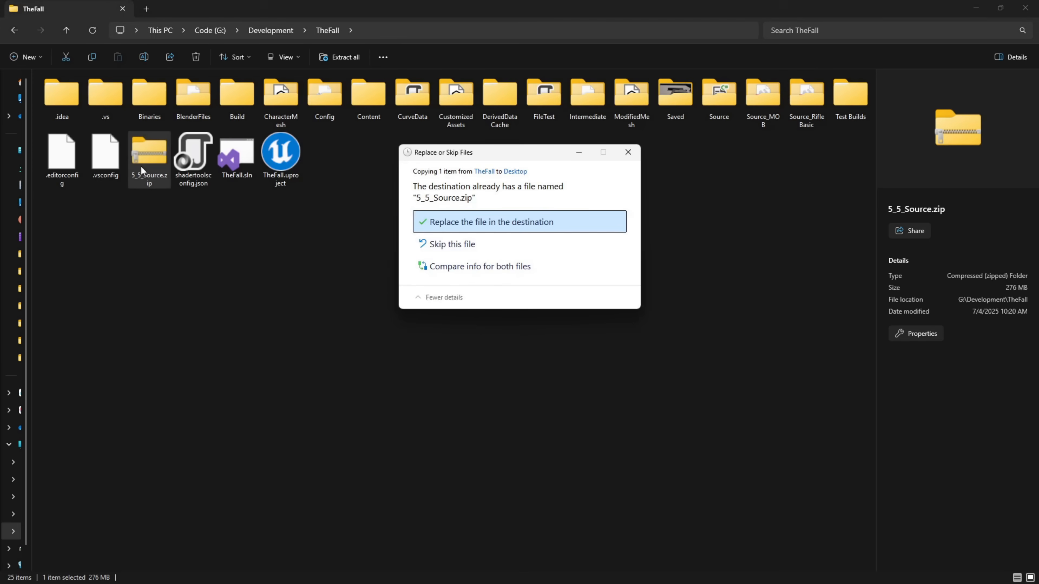
pyautogui.click(491, 222)
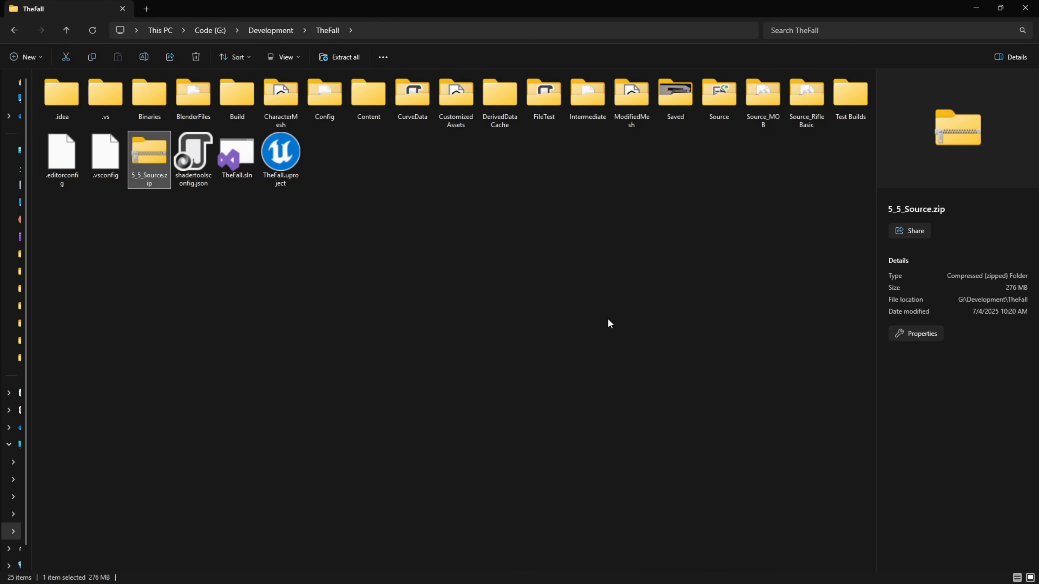
pyautogui.moveTo(555, 283)
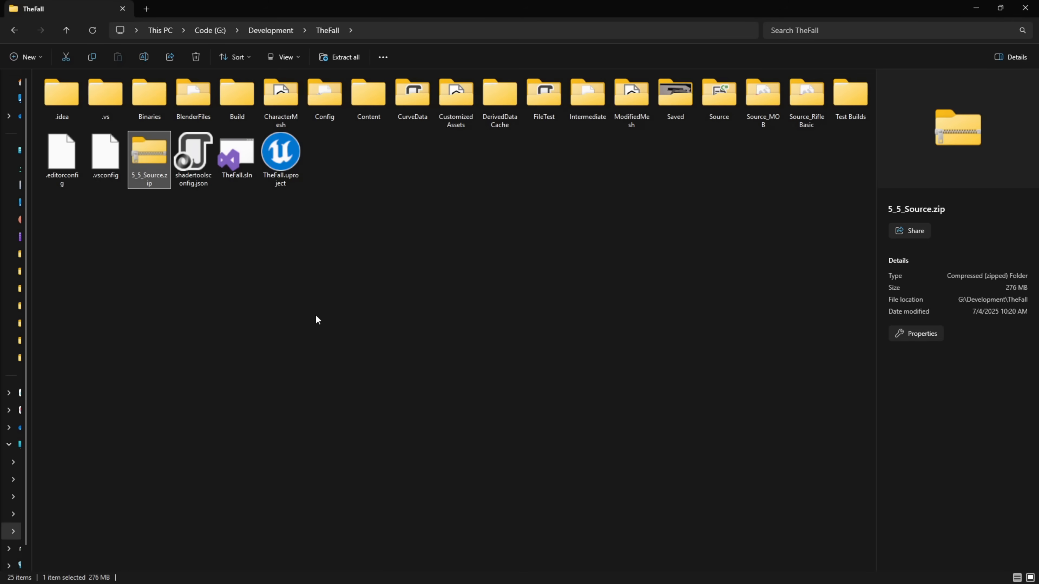
pyautogui.moveTo(389, 236)
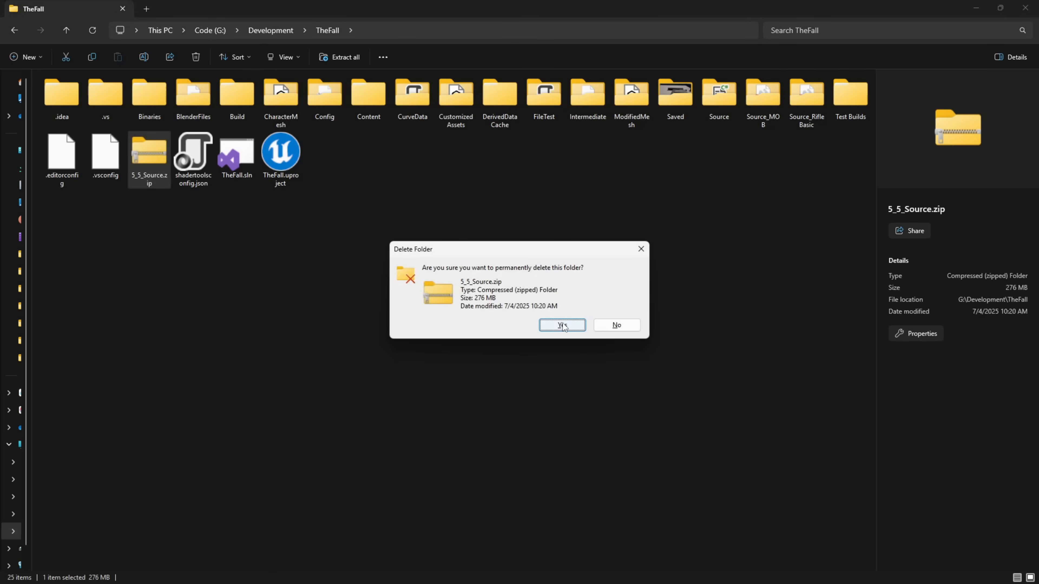
pyautogui.click(561, 325)
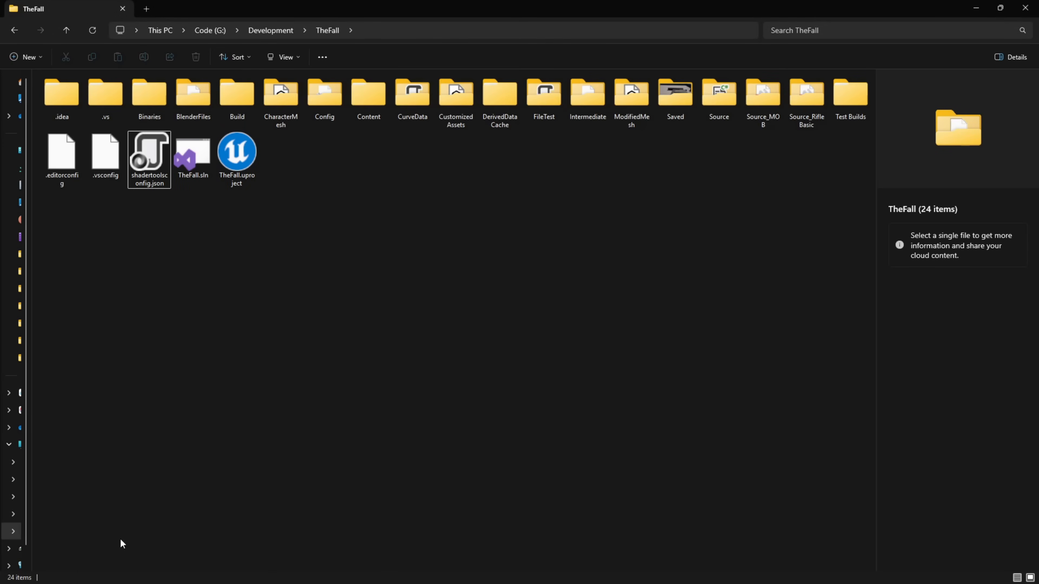
pyautogui.moveTo(361, 384)
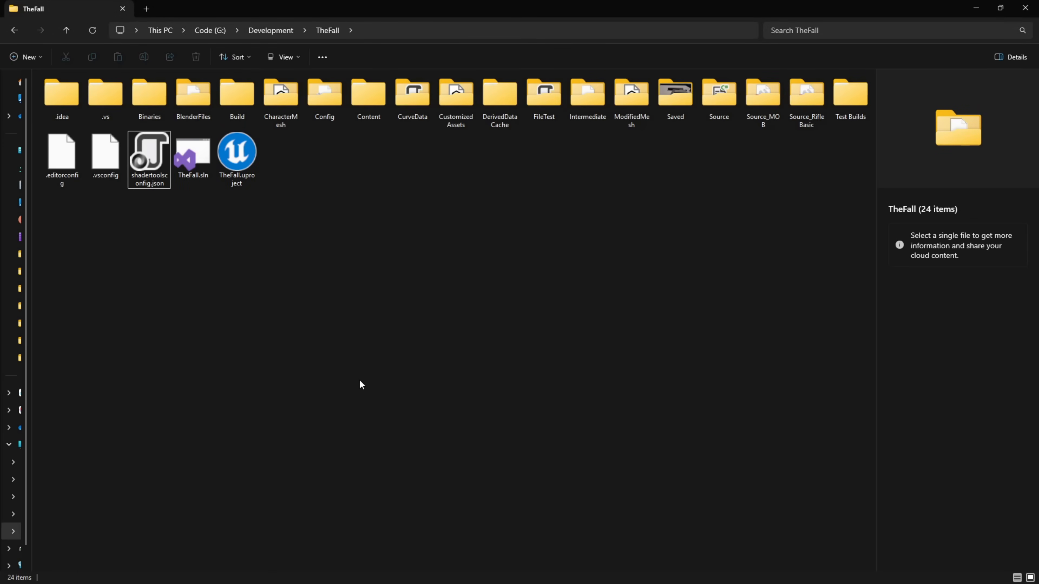
pyautogui.moveTo(299, 375)
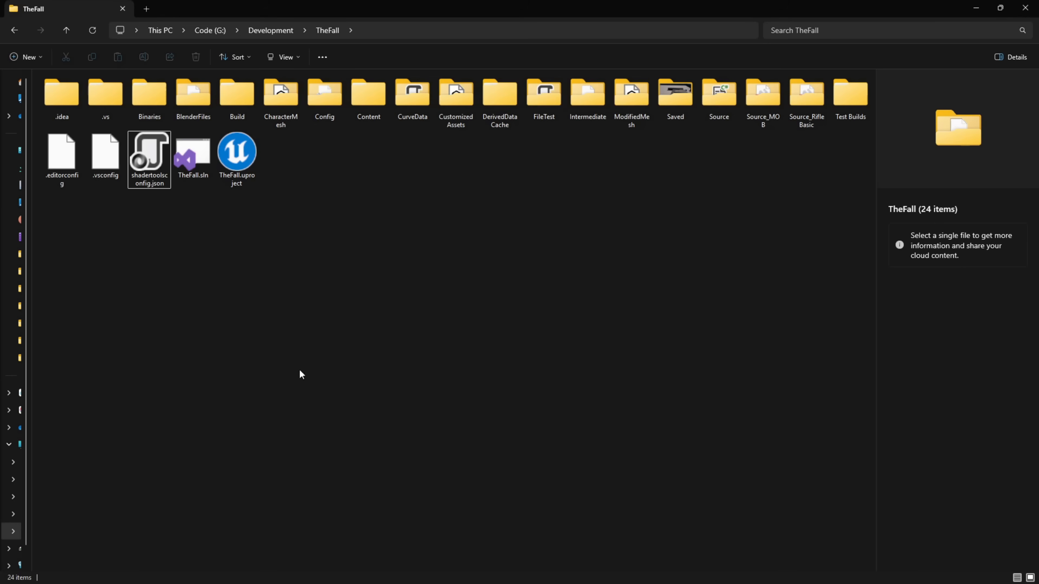
# Step: Run Switch Unreal Engine version / generate project files on TheFall.uproject
pyautogui.click(236, 159)
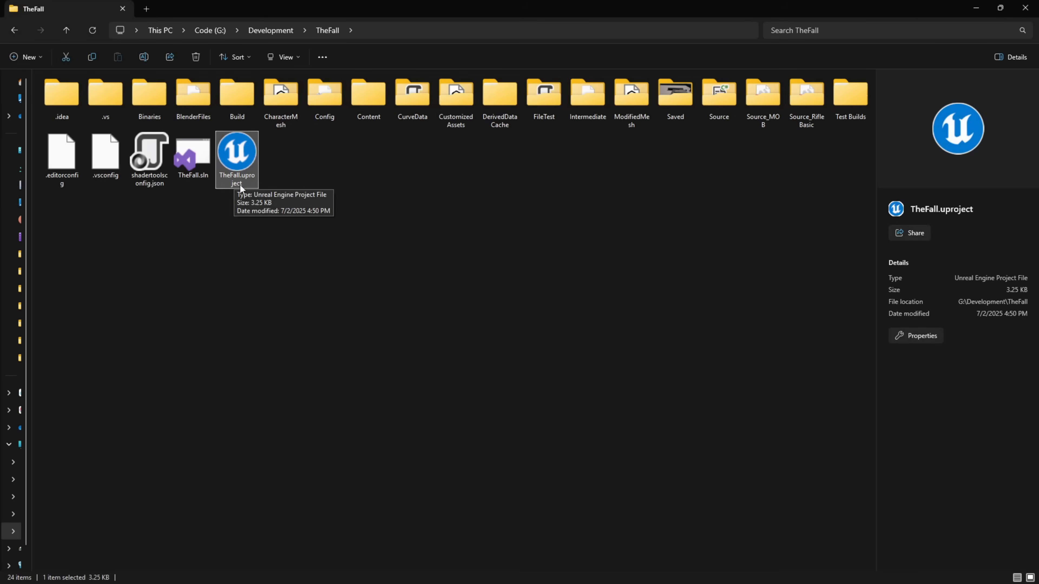
pyautogui.rightClick(237, 147)
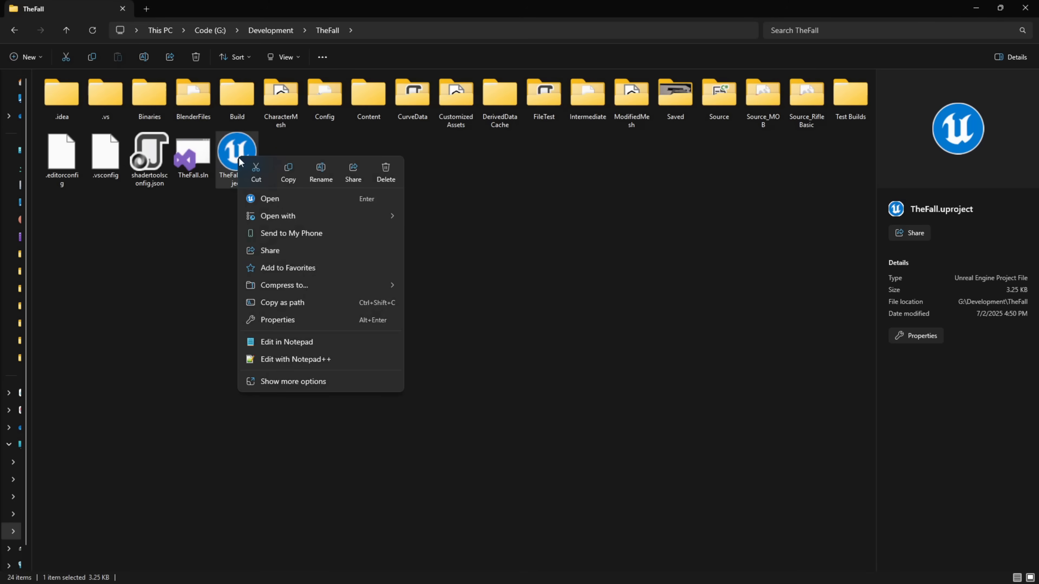
pyautogui.moveTo(256, 171)
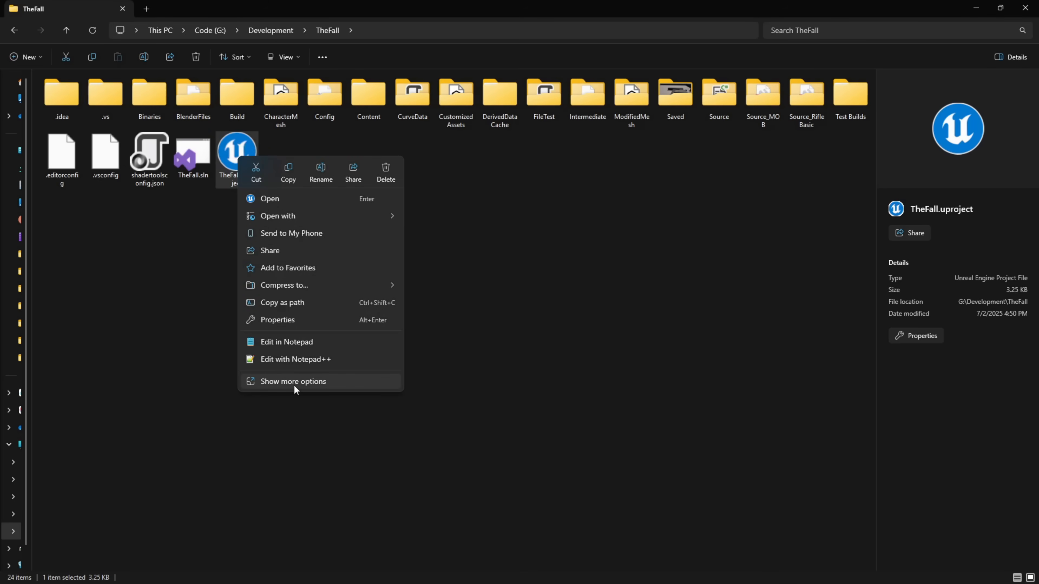
pyautogui.click(292, 381)
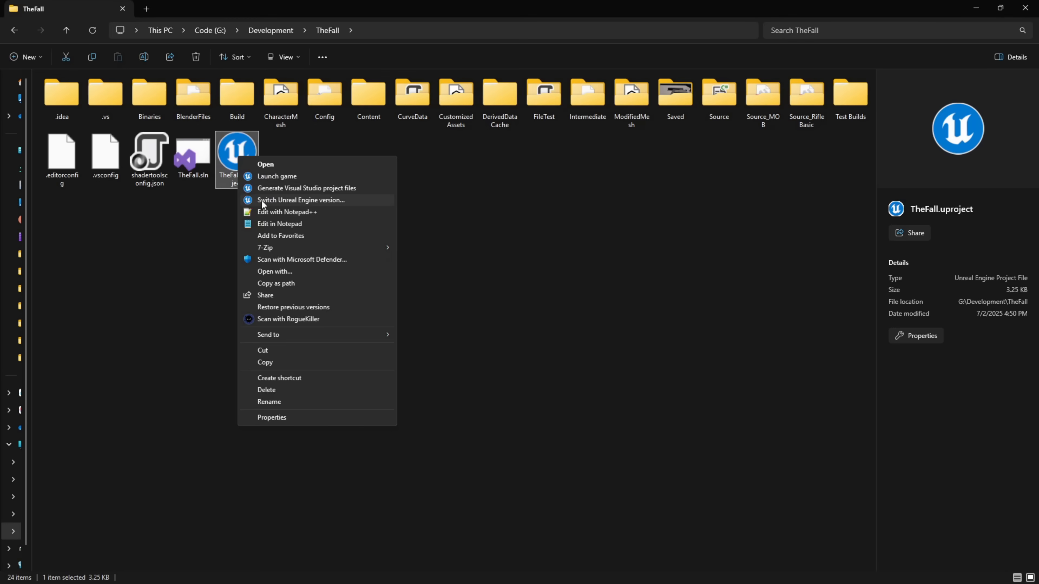
pyautogui.moveTo(297, 206)
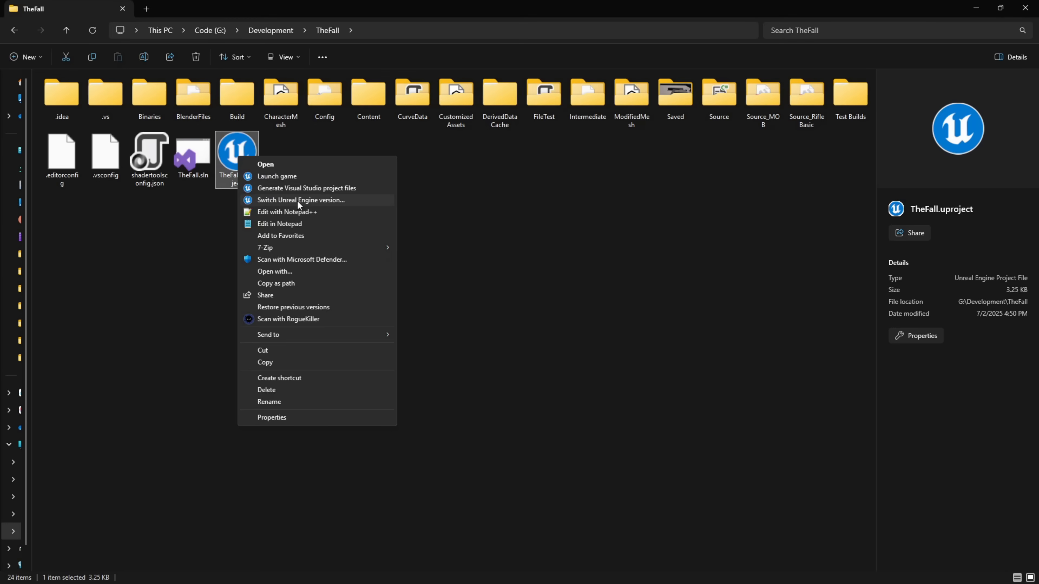
pyautogui.click(300, 200)
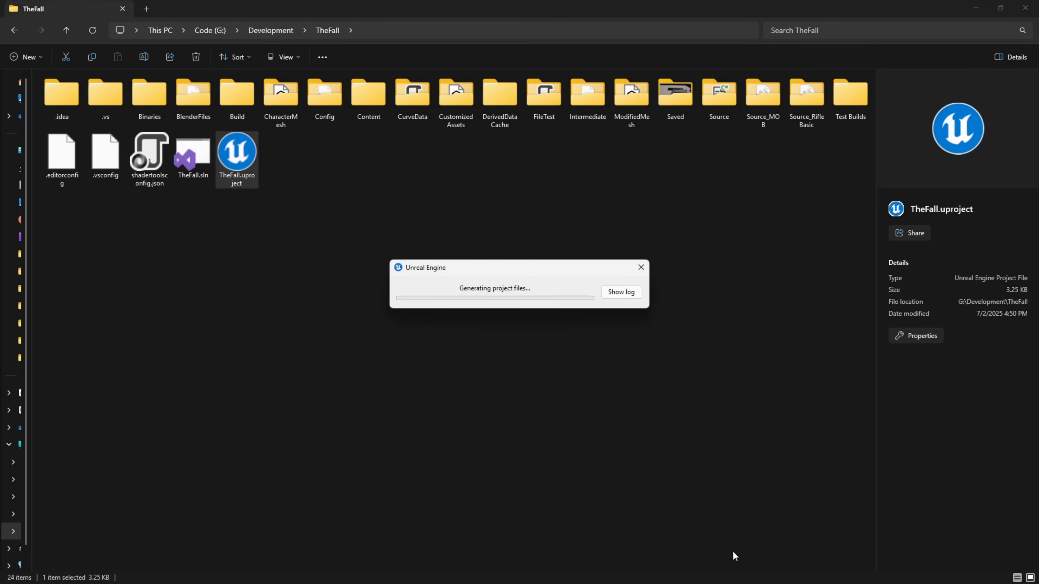
# Step: Show the project-file generation log while UnrealBuildTool adds projects for all targets
pyautogui.click(620, 292)
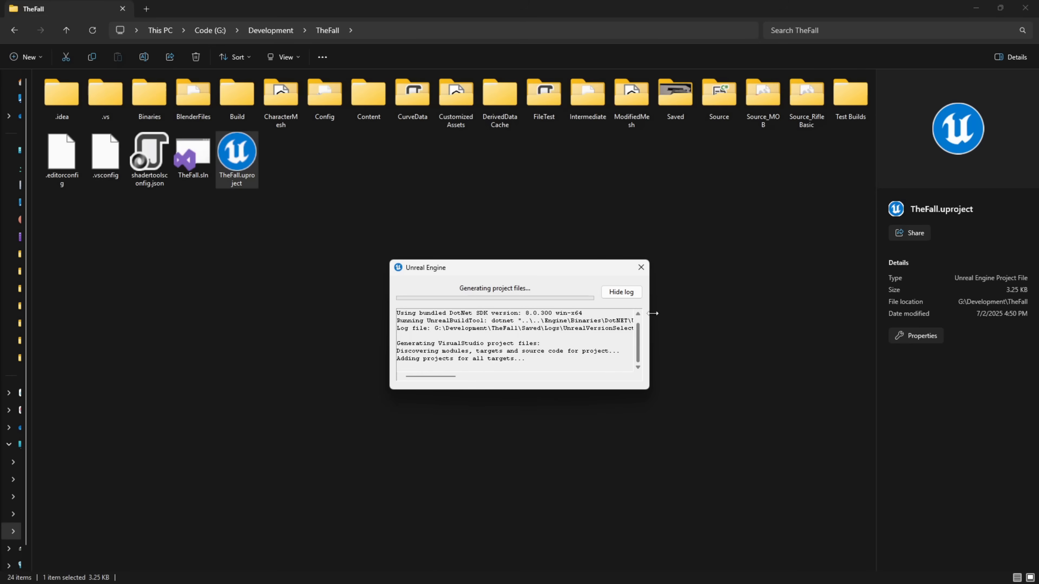
pyautogui.moveTo(947, 377)
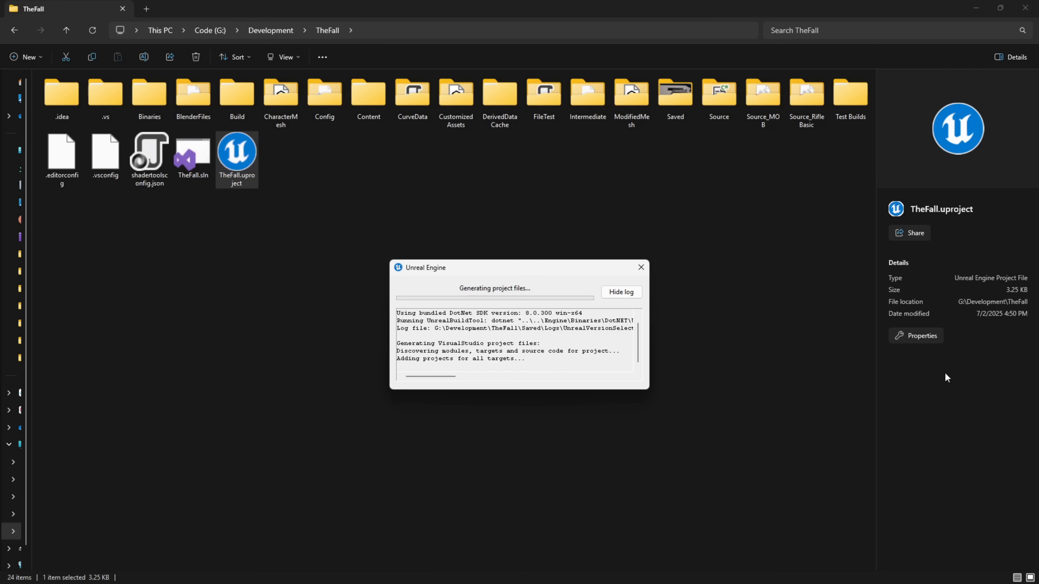
pyautogui.moveTo(399, 257)
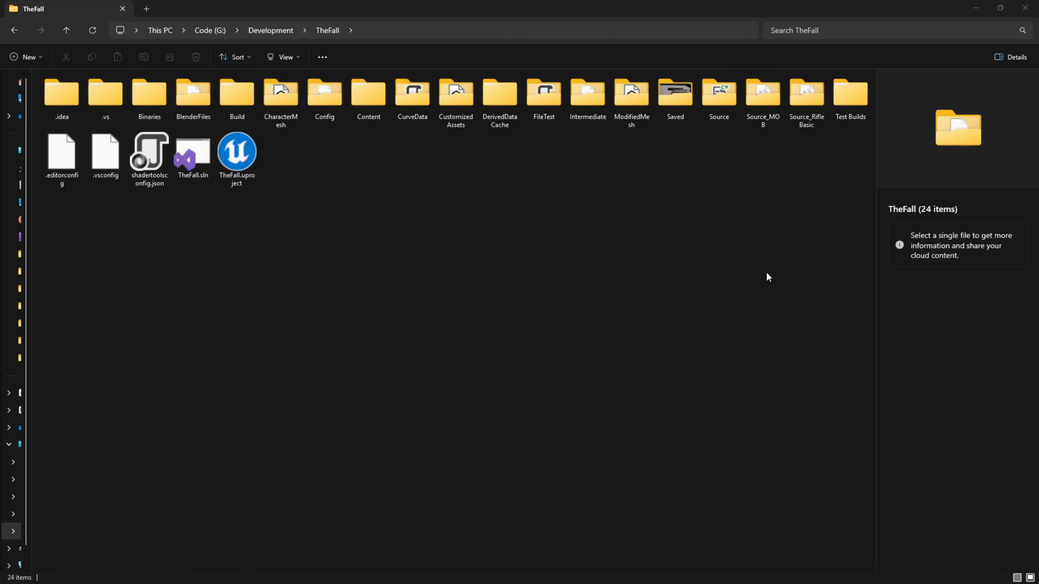
pyautogui.moveTo(608, 218)
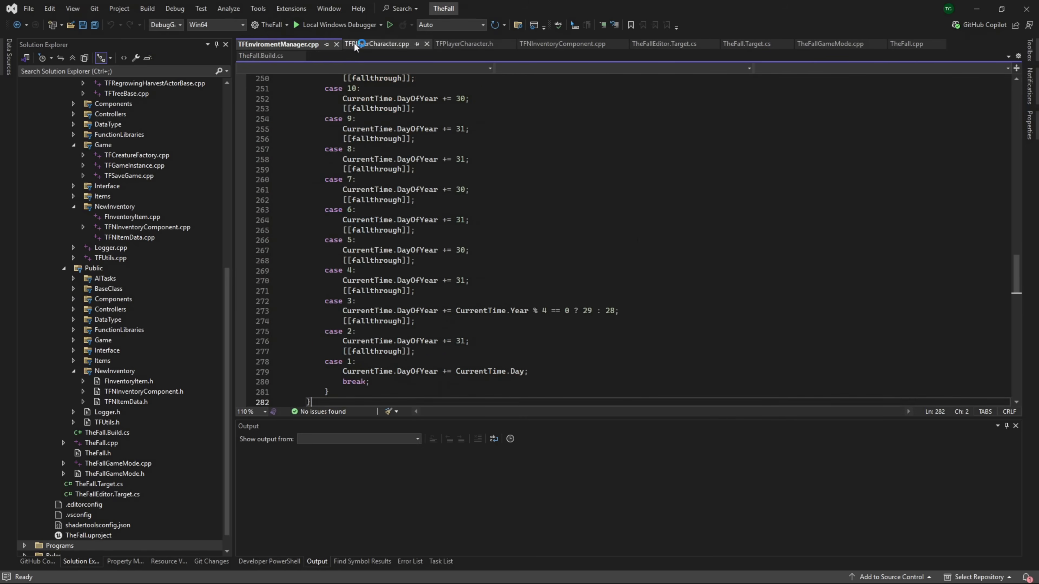
# Step: Close the TFEnvironmentManager.cpp and TFPlayerCharacter documents
pyautogui.click(336, 44)
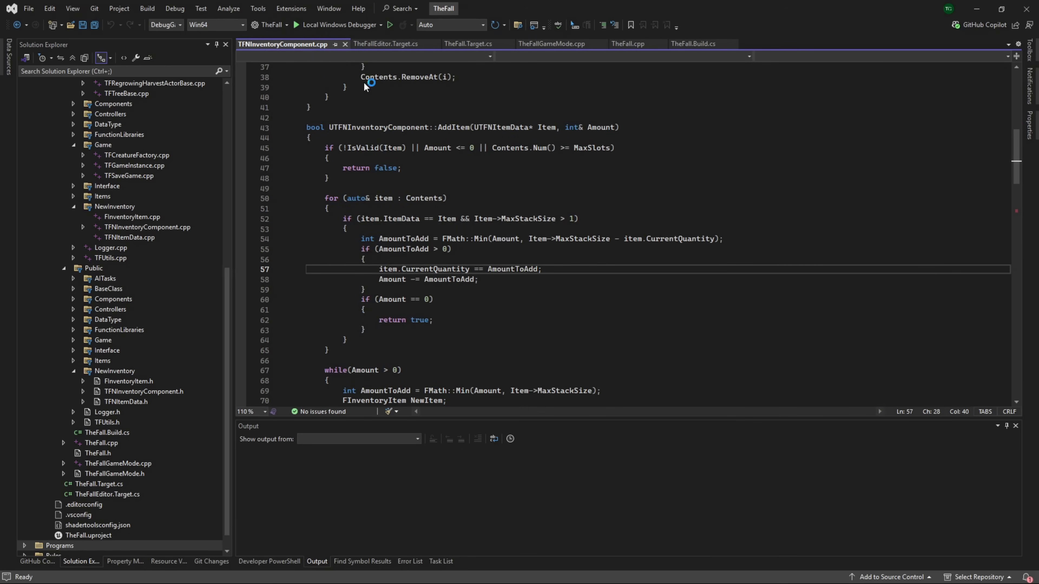
pyautogui.click(384, 44)
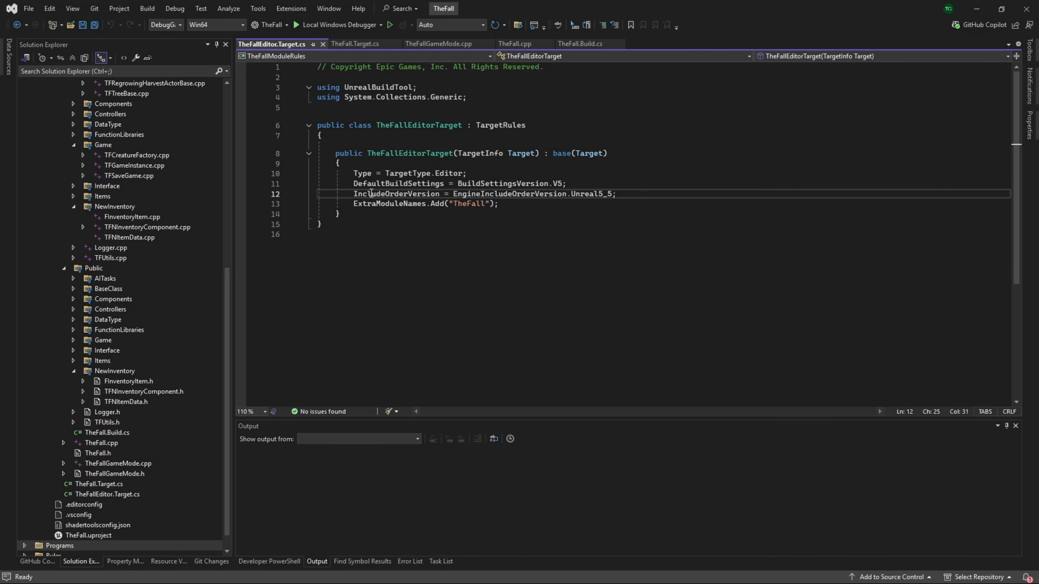
# Step: Change IncludeOrderVersion in TheFallEditor.Target.cs from Unreal5_5 to Unreal5_6 and save
pyautogui.doubleClick(398, 184)
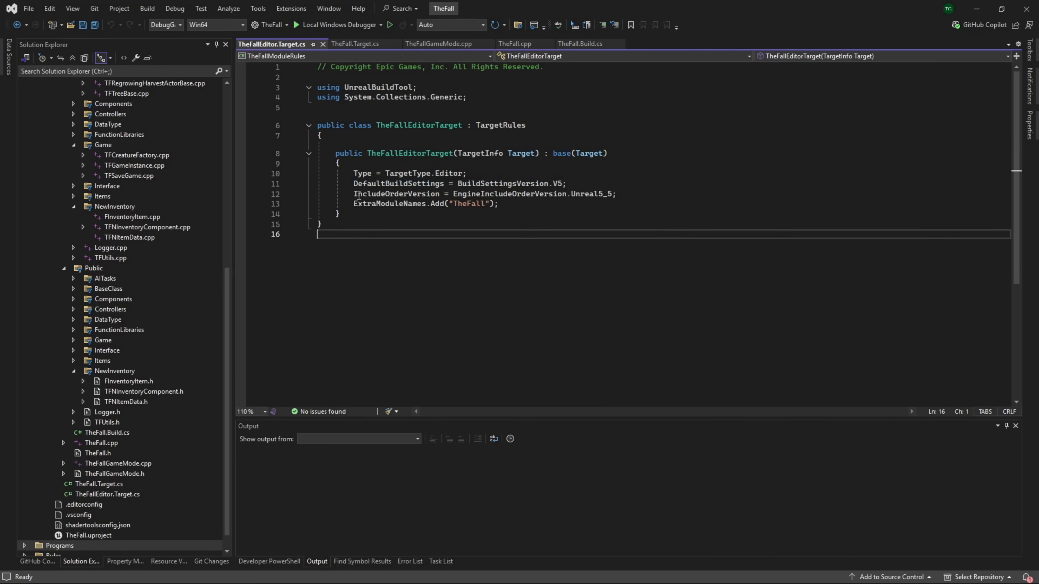
pyautogui.doubleClick(395, 193)
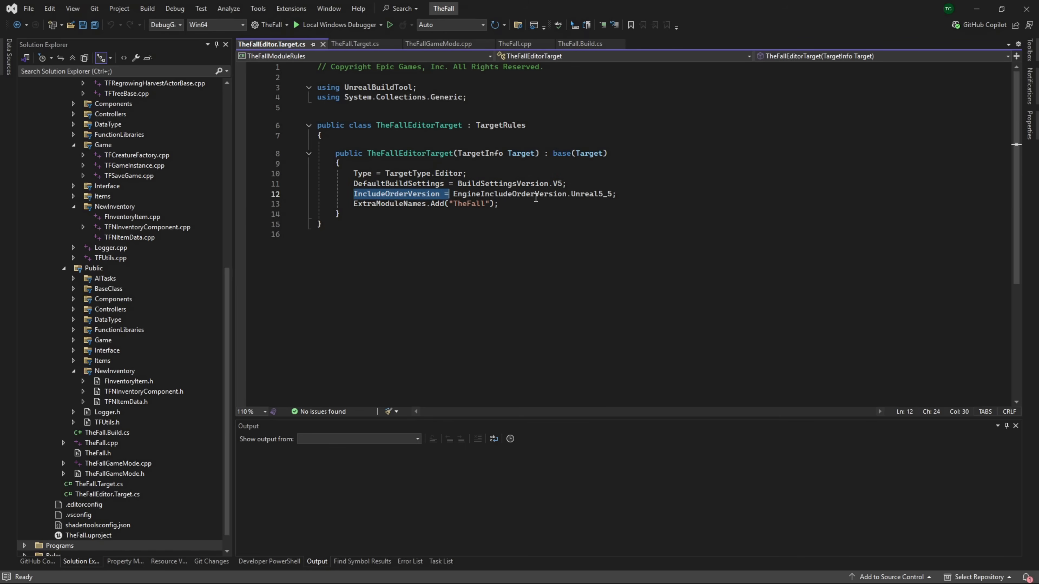
pyautogui.moveTo(606, 192)
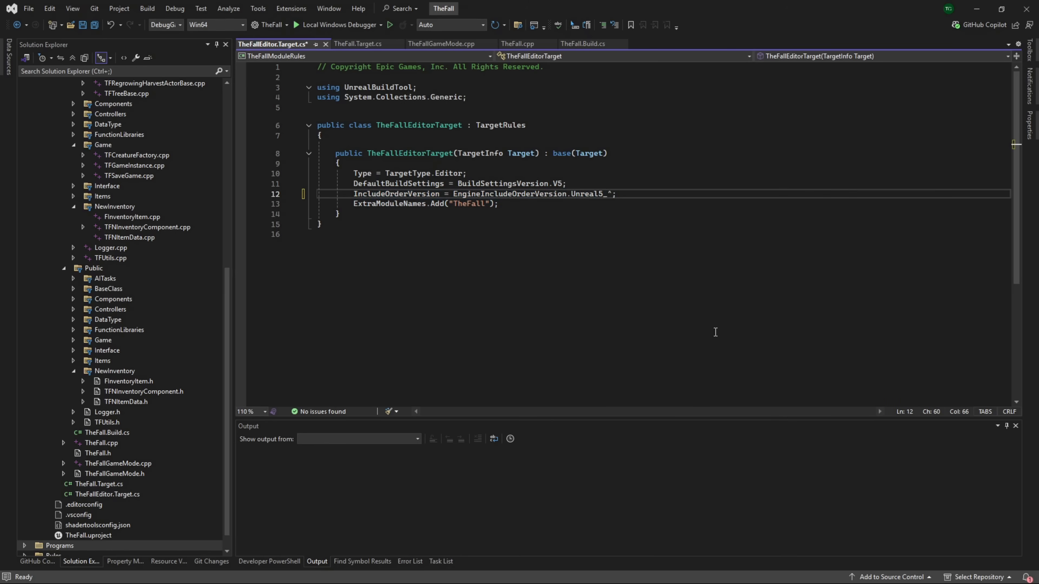
pyautogui.write('6')
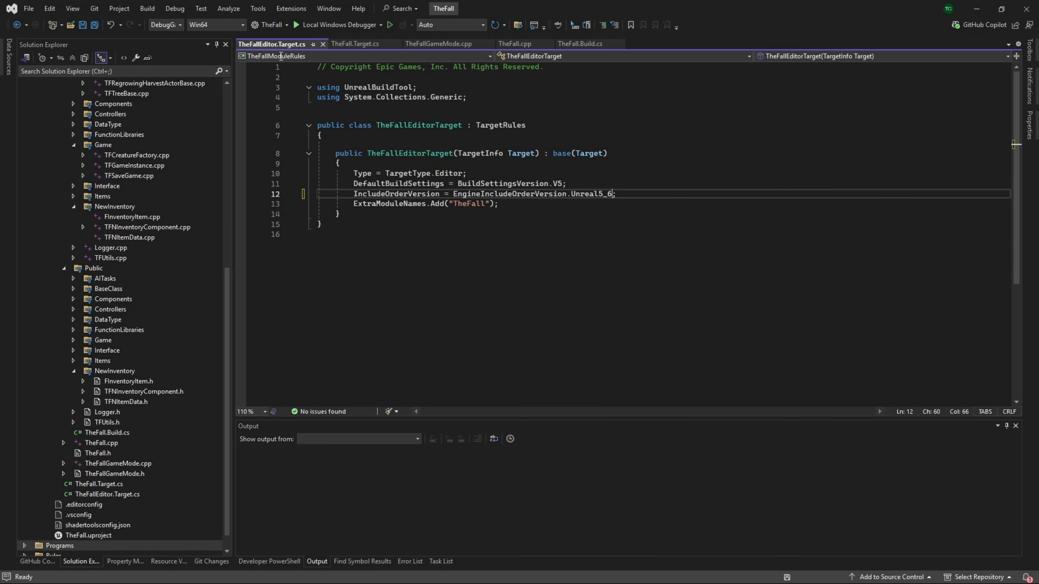
pyautogui.press('ctrl+s')
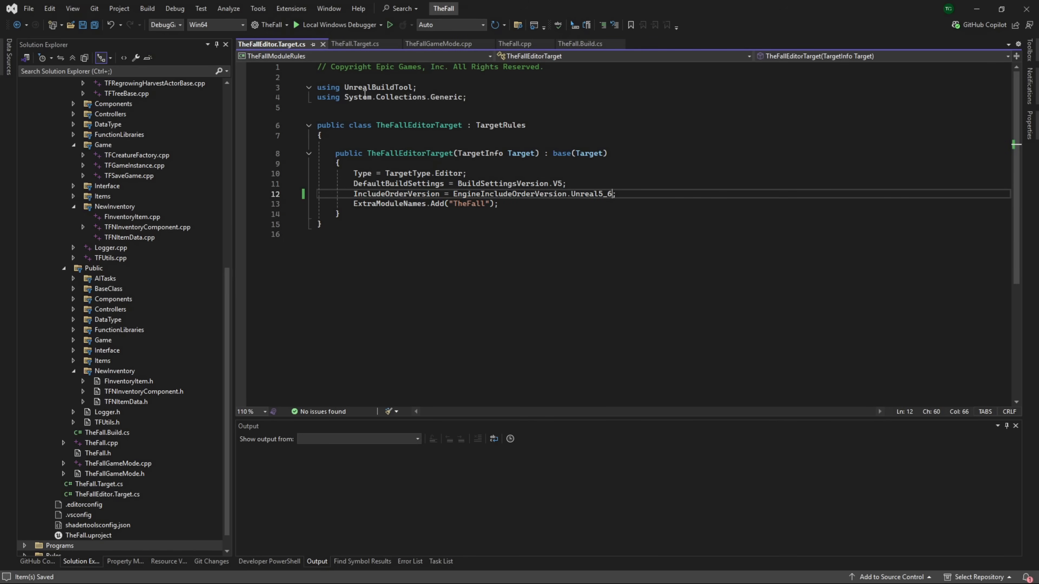
# Step: Change IncludeOrderVersion in TheFall.Target.cs to Unreal5_6, save, and return to TheFallEditor.Target.cs
pyautogui.click(356, 44)
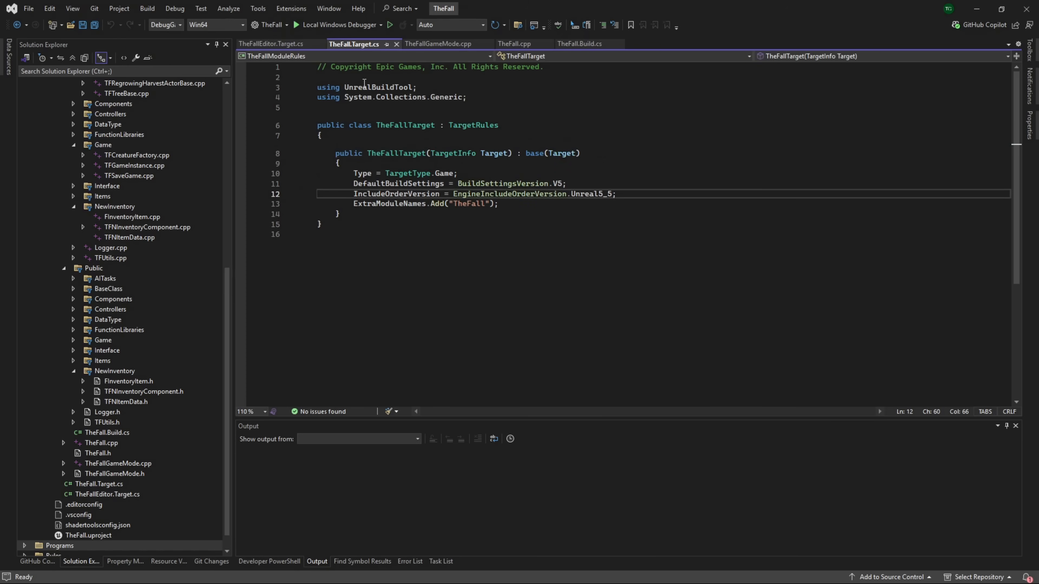
pyautogui.doubleClick(590, 194)
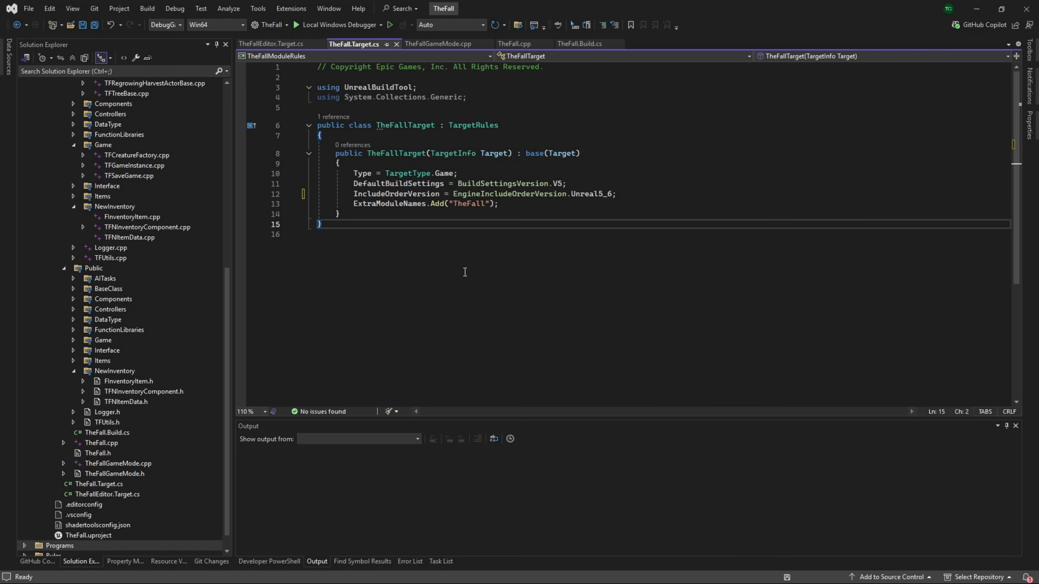
pyautogui.press('ctrl+s')
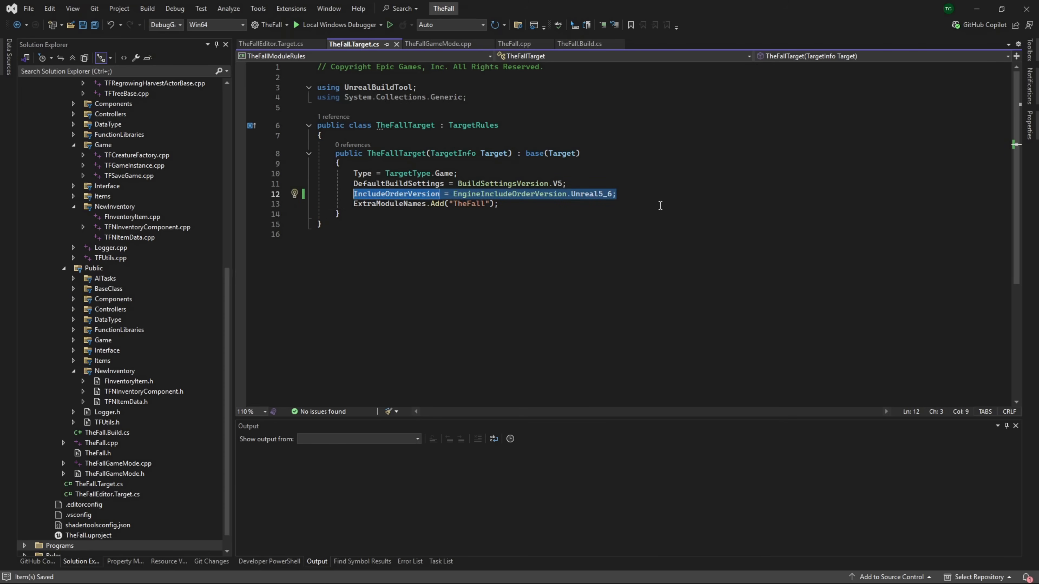
pyautogui.click(270, 44)
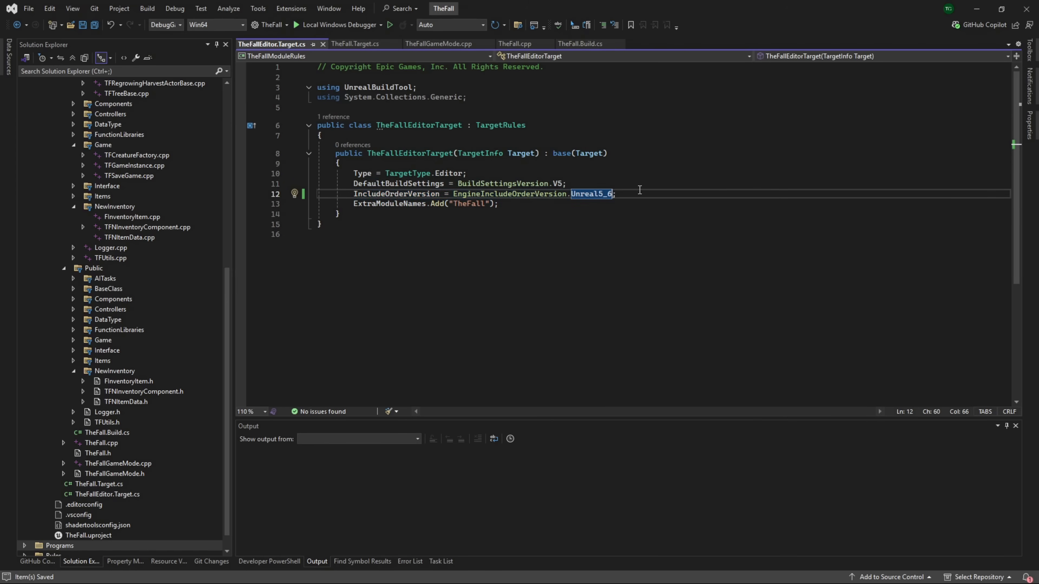
pyautogui.moveTo(603, 318)
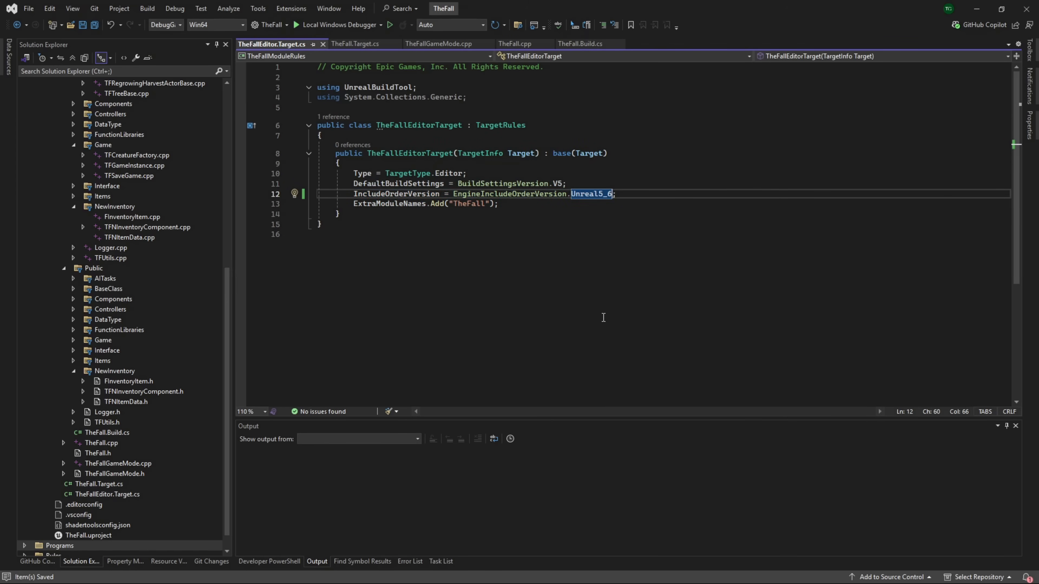
pyautogui.moveTo(620, 345)
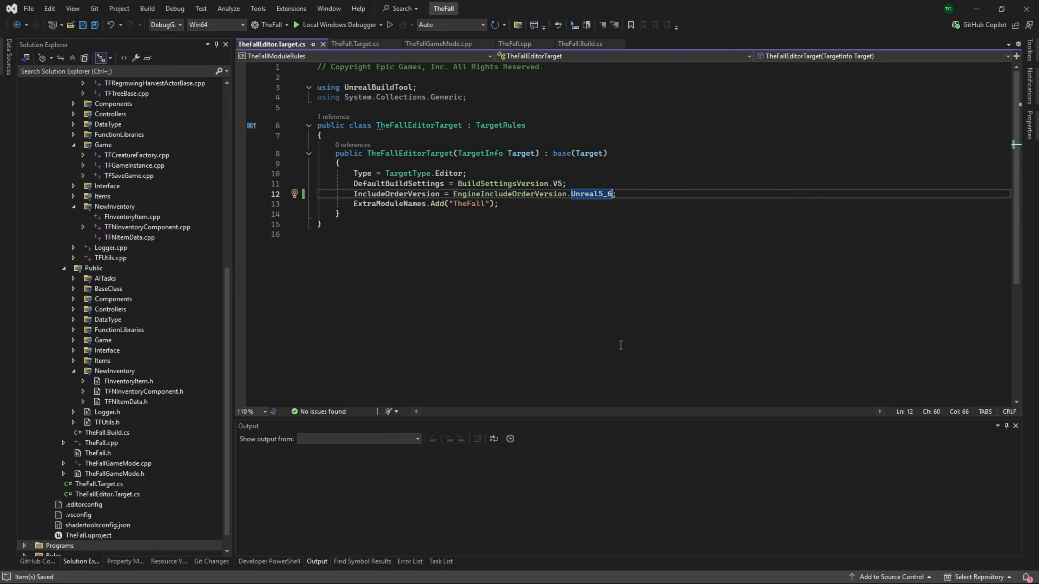
pyautogui.moveTo(652, 329)
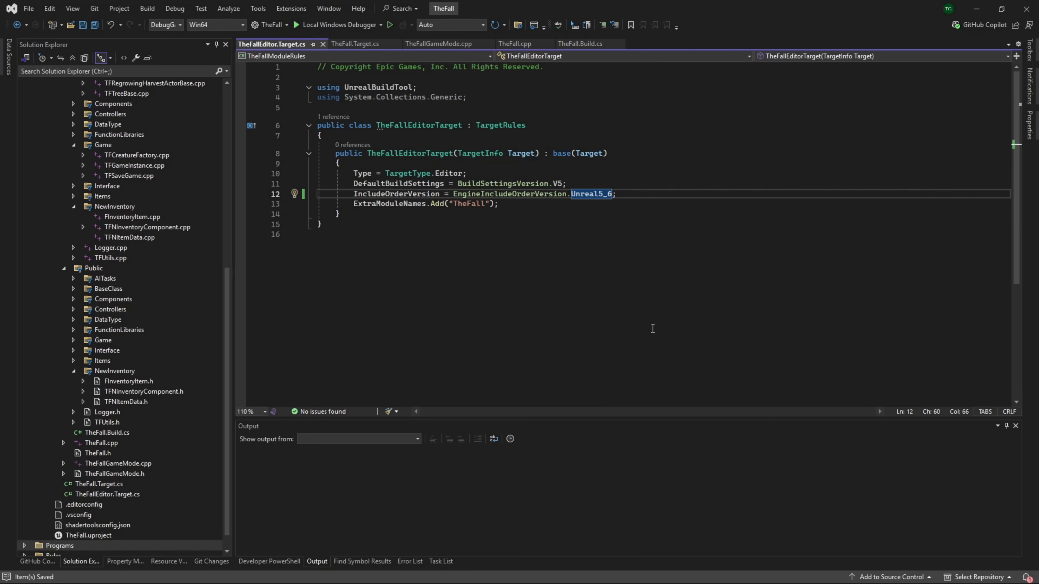
pyautogui.moveTo(720, 418)
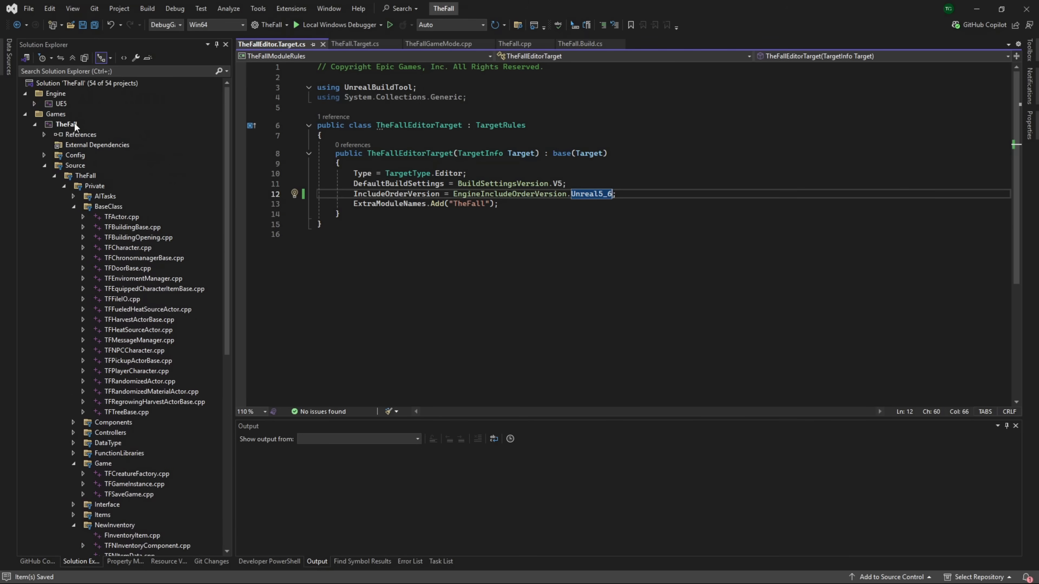
pyautogui.rightClick(65, 124)
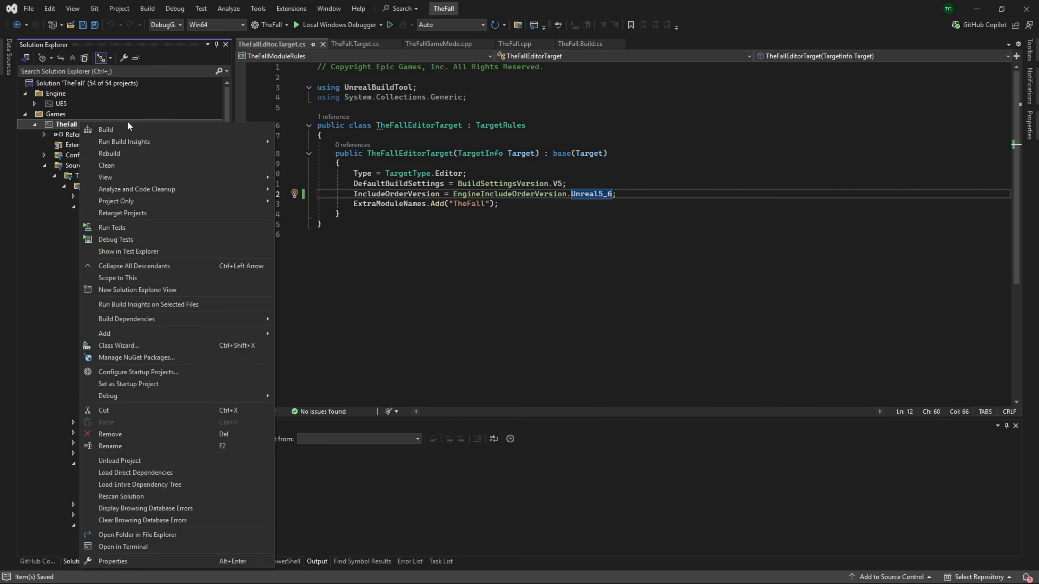
pyautogui.moveTo(123, 141)
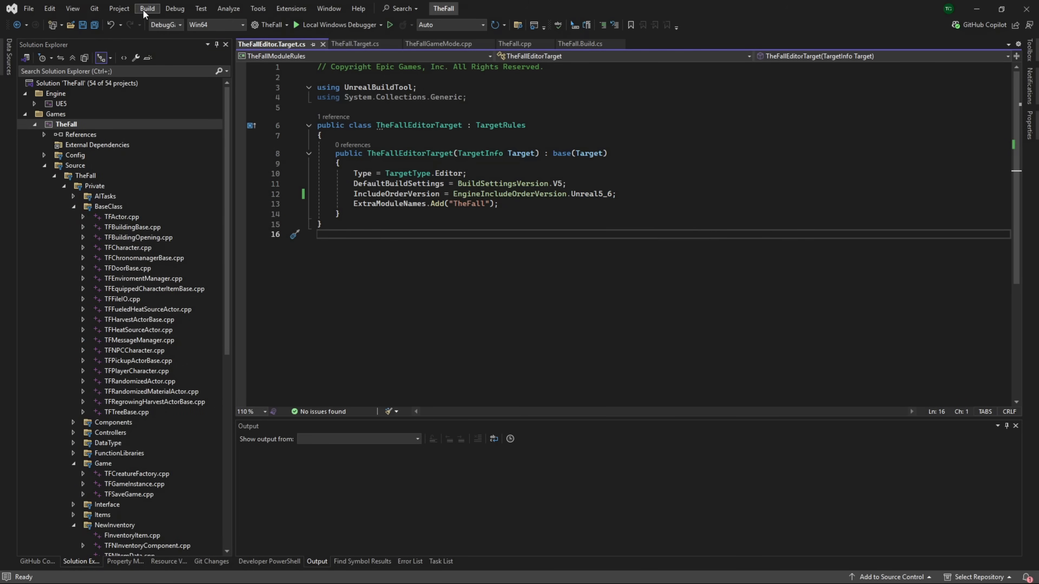
# Step: Clean the TheFall solution via Build > Clean Solution, ending with 53 succeeded, 0 failed
pyautogui.click(147, 8)
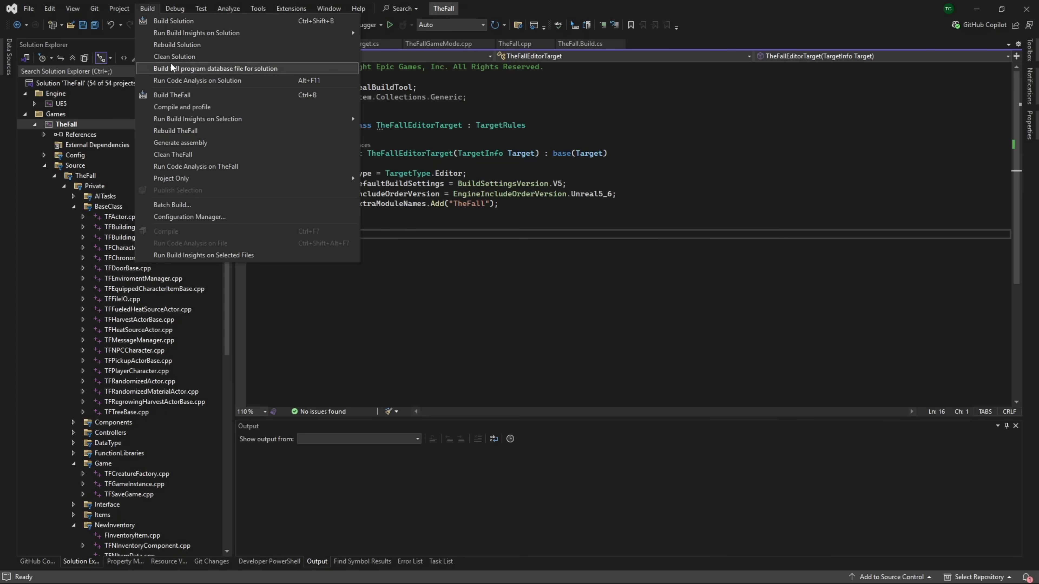
pyautogui.click(174, 56)
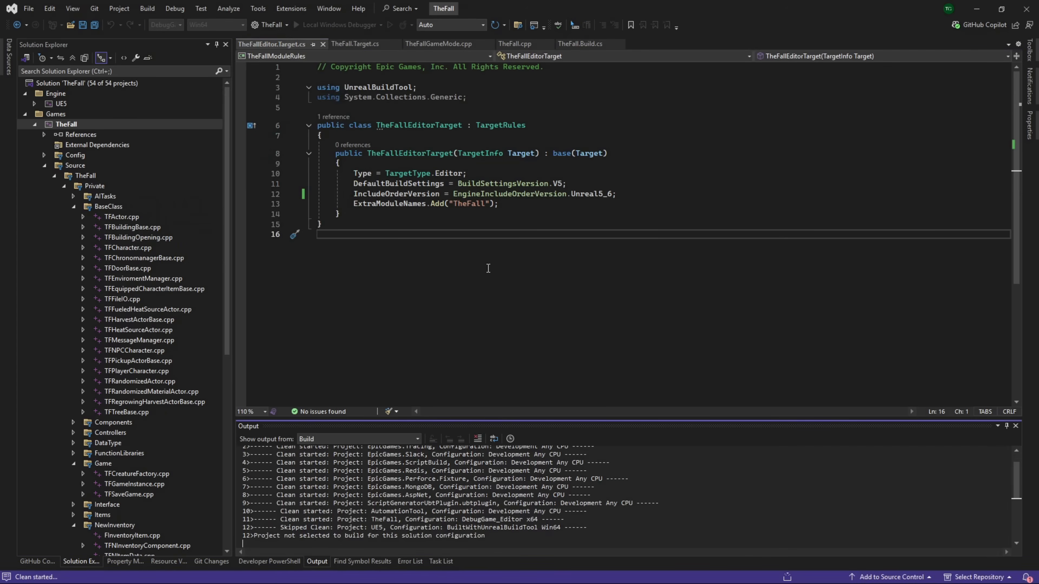
pyautogui.moveTo(536, 561)
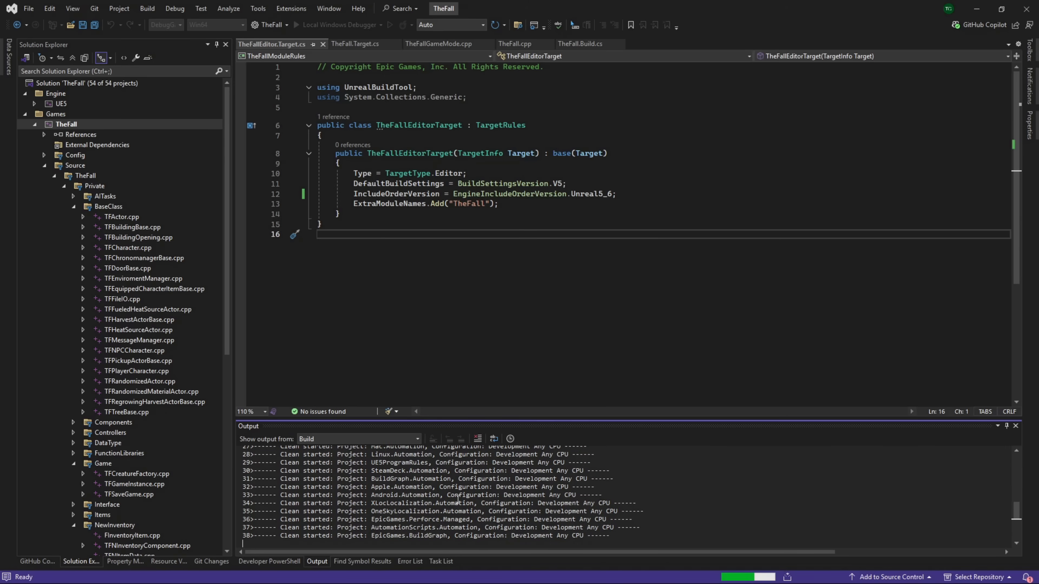
pyautogui.scroll(-3)
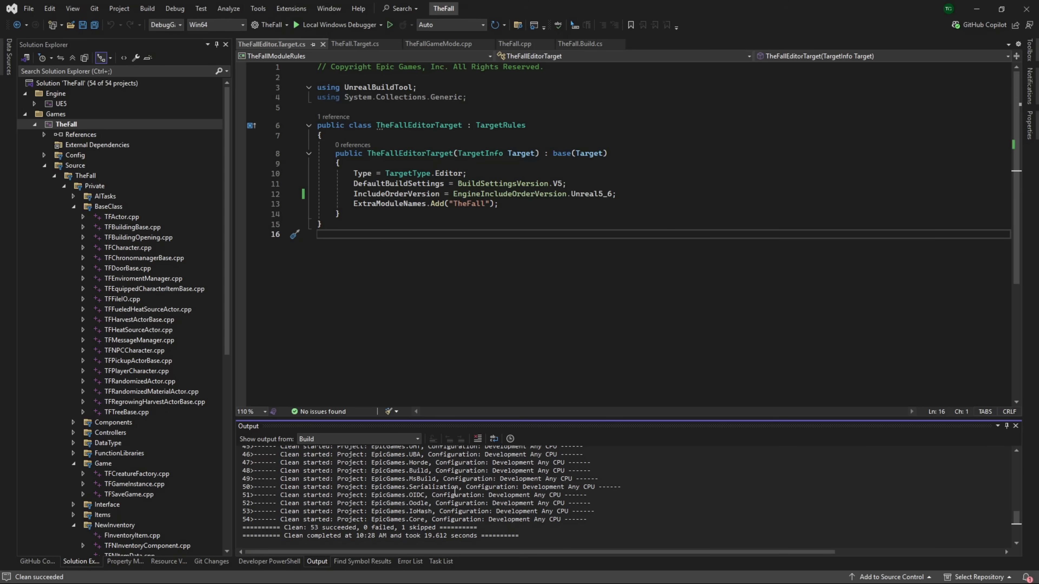
pyautogui.moveTo(484, 384)
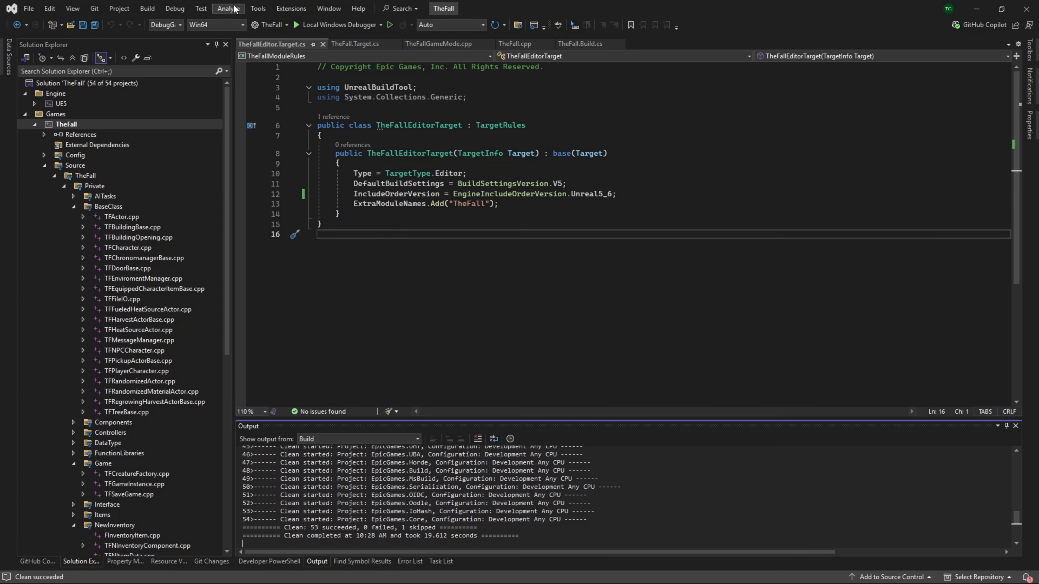
# Step: Rebuild the whole solution and follow the Output until 53 succeeded, 0 failed, 1 skipped
pyautogui.click(147, 8)
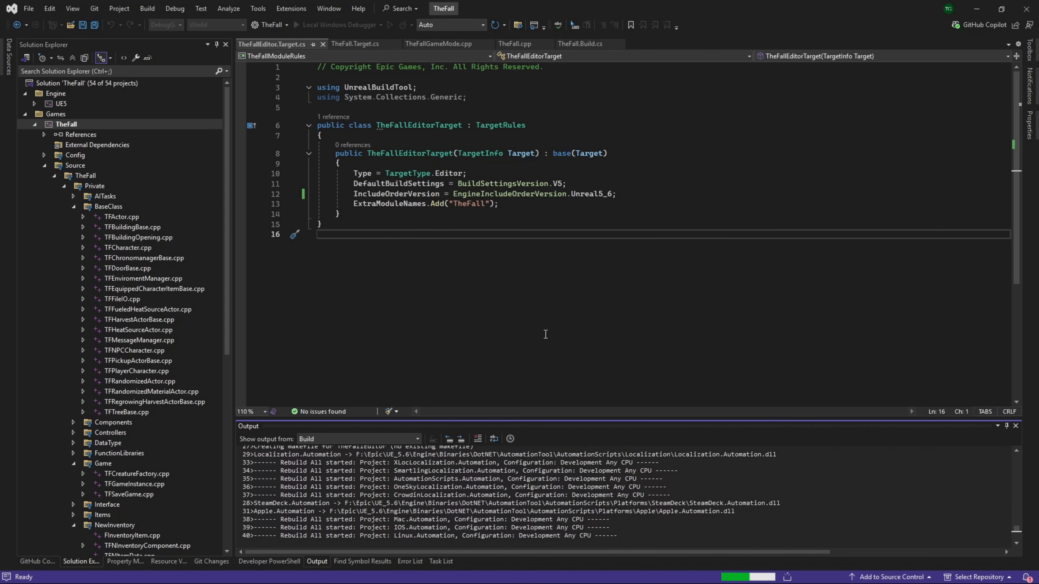
pyautogui.scroll(-3)
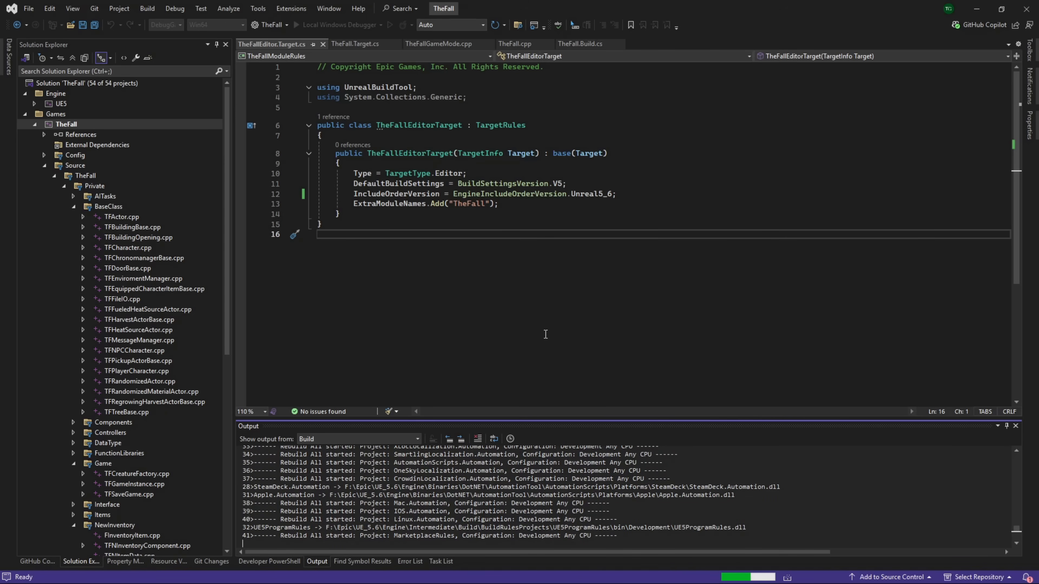
pyautogui.moveTo(653, 425)
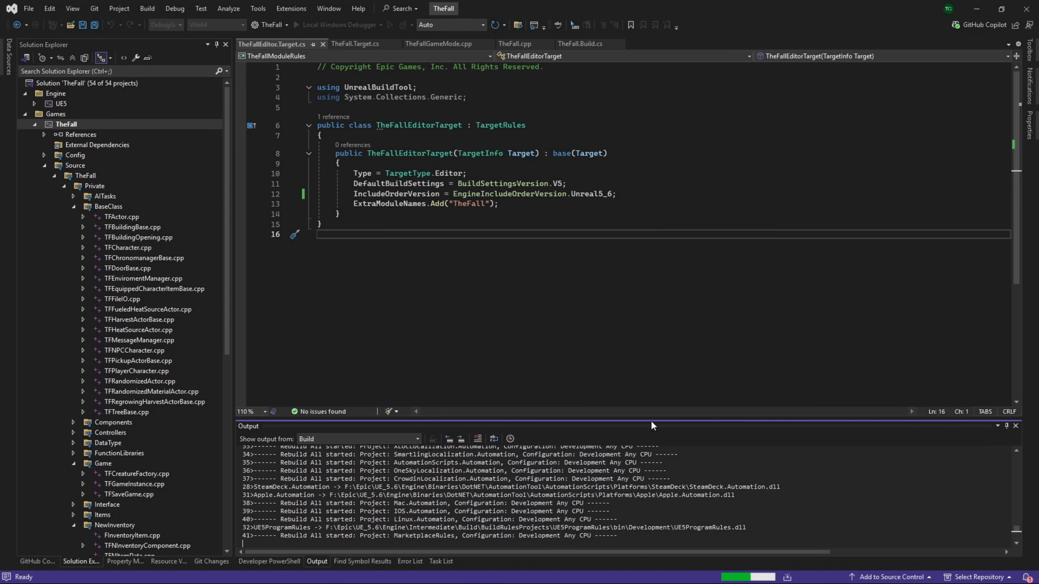
pyautogui.moveTo(331, 451)
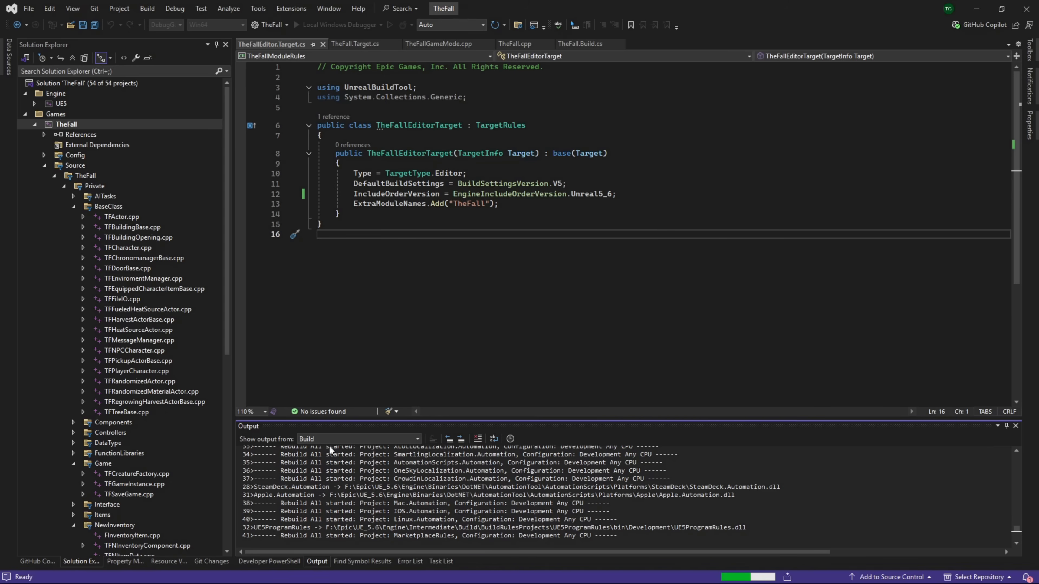
pyautogui.moveTo(833, 448)
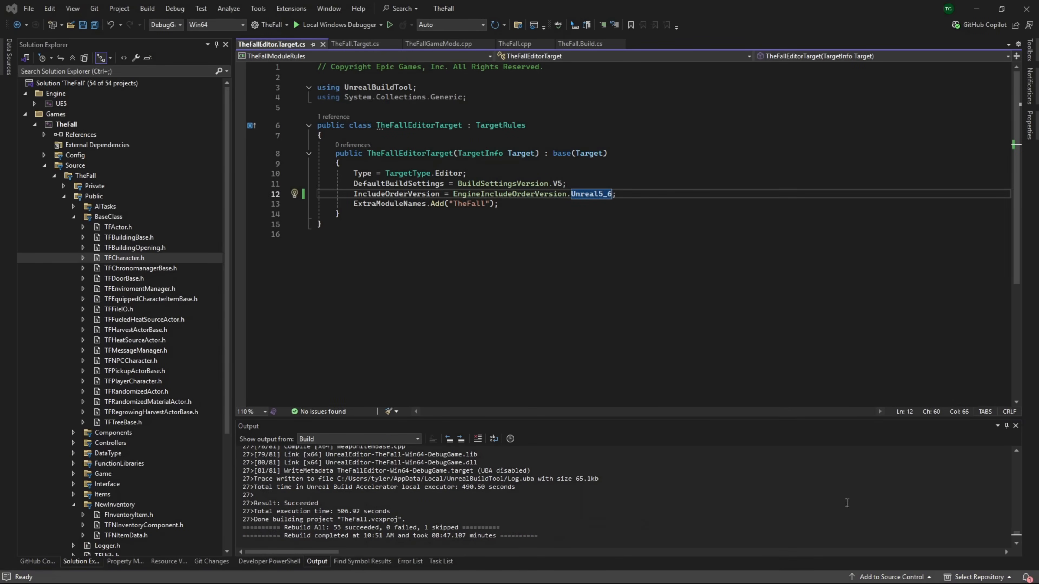
pyautogui.click(371, 528)
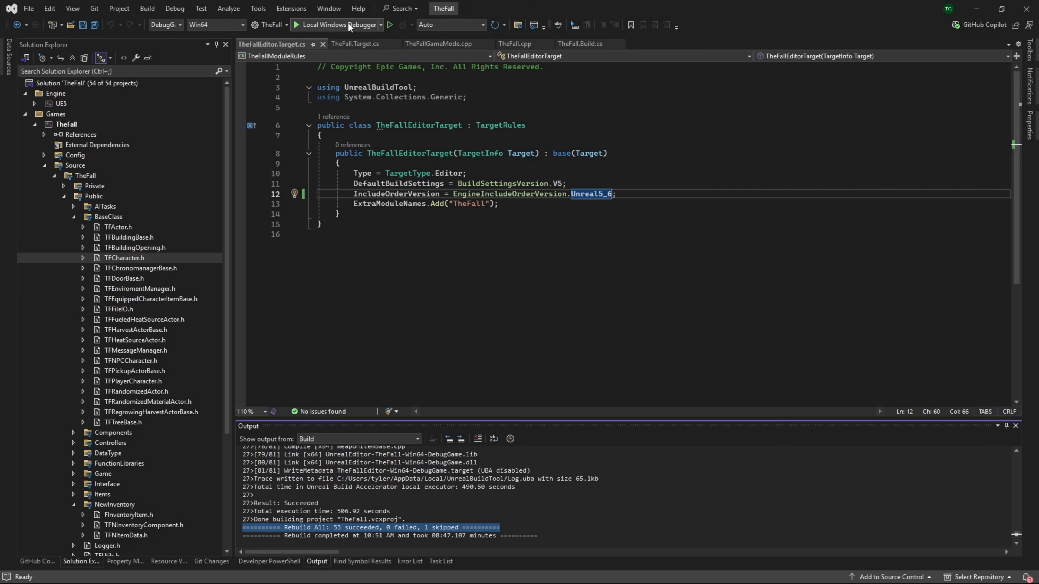
# Step: Start TheFall editor under the Local Windows Debugger
pyautogui.click(320, 24)
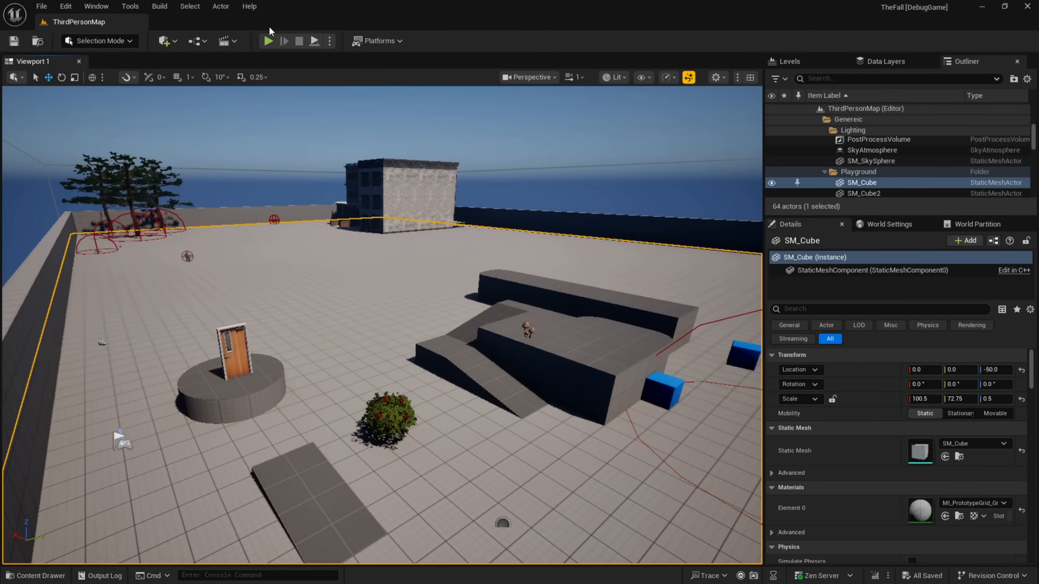
pyautogui.moveTo(269, 41)
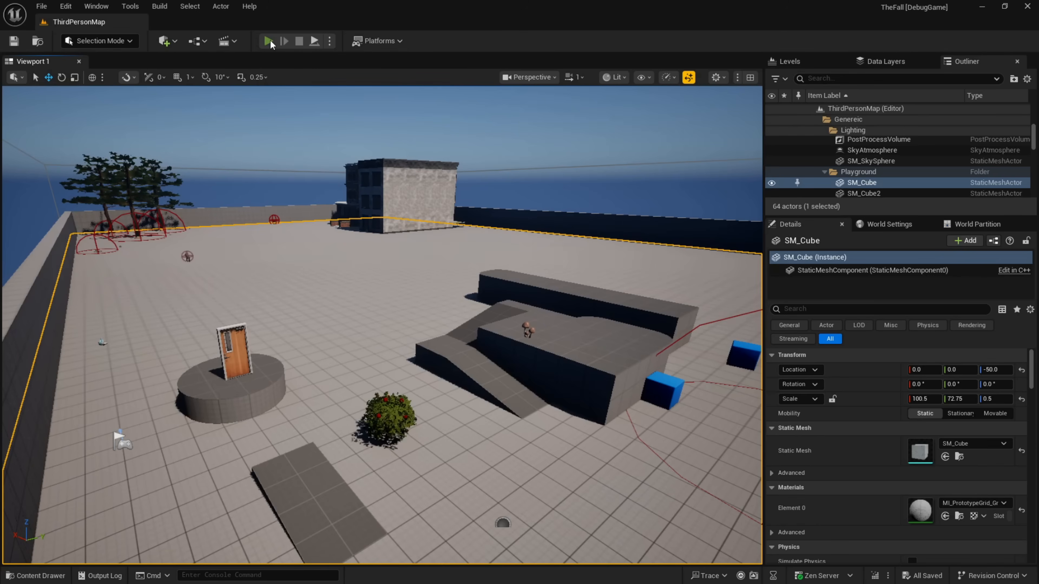
# Step: Start a Play In Editor session of ThirdPersonMap from the toolbar Play button
pyautogui.click(278, 41)
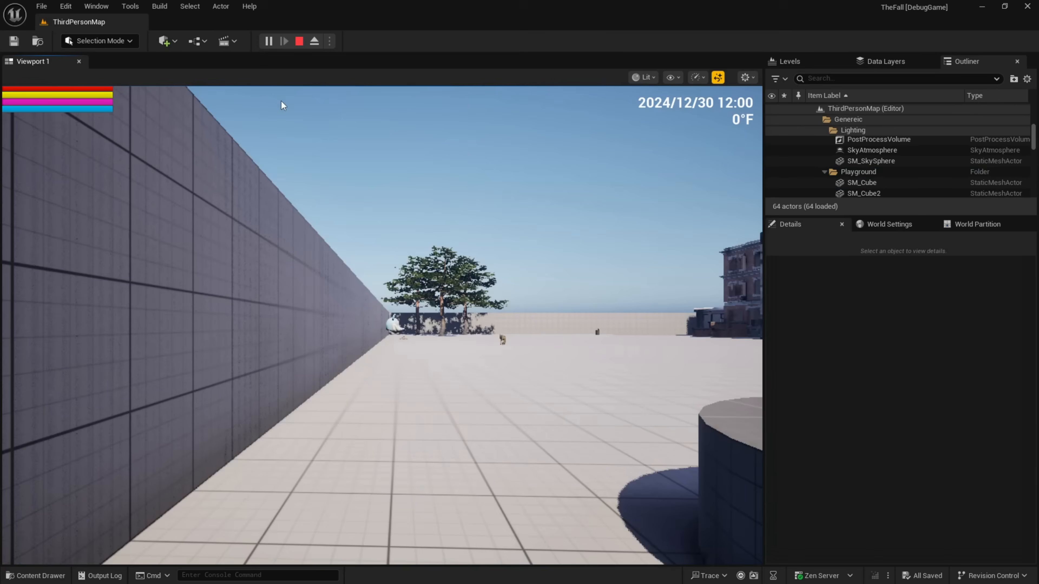
pyautogui.click(283, 41)
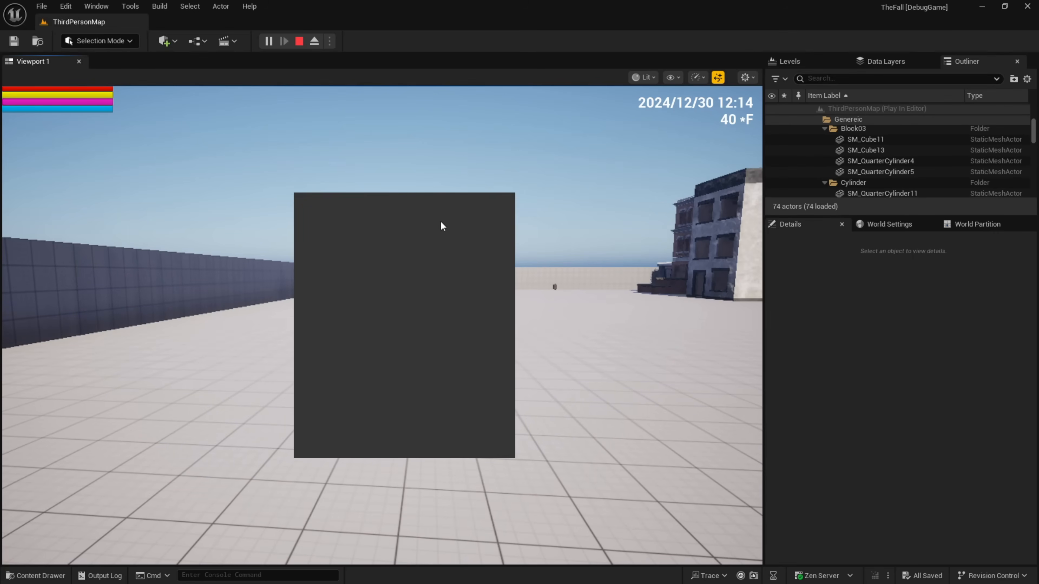
# Step: Stop the ThirdPersonMap play session and switch to the empty Persistent level
pyautogui.click(299, 41)
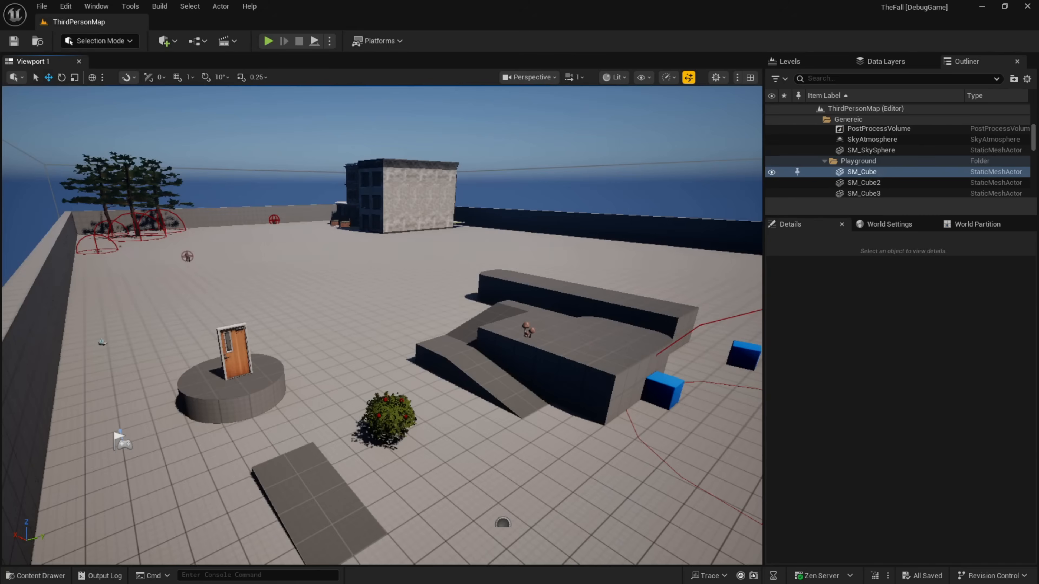
pyautogui.click(871, 160)
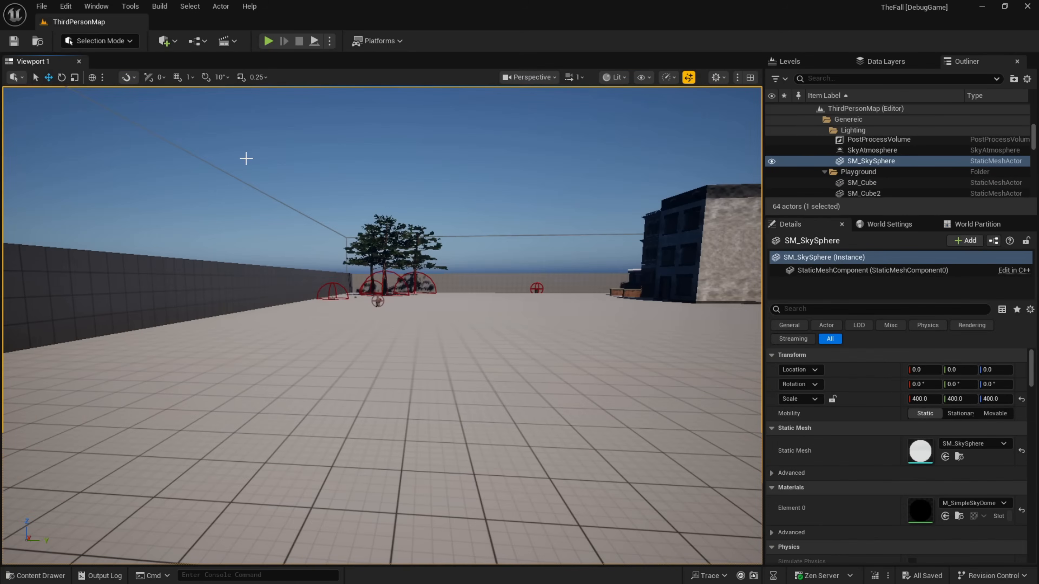
pyautogui.click(268, 42)
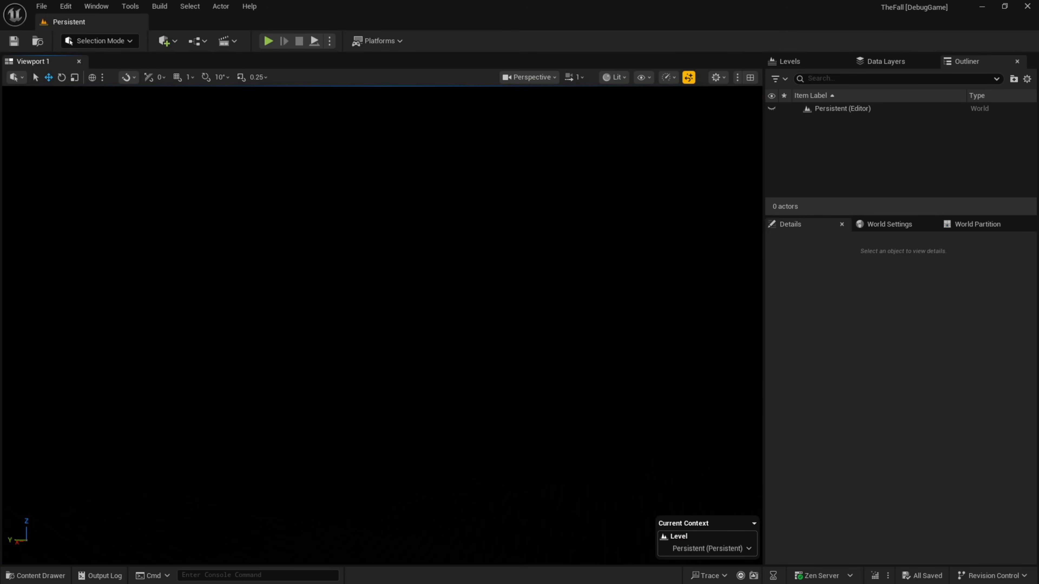
pyautogui.moveTo(298, 63)
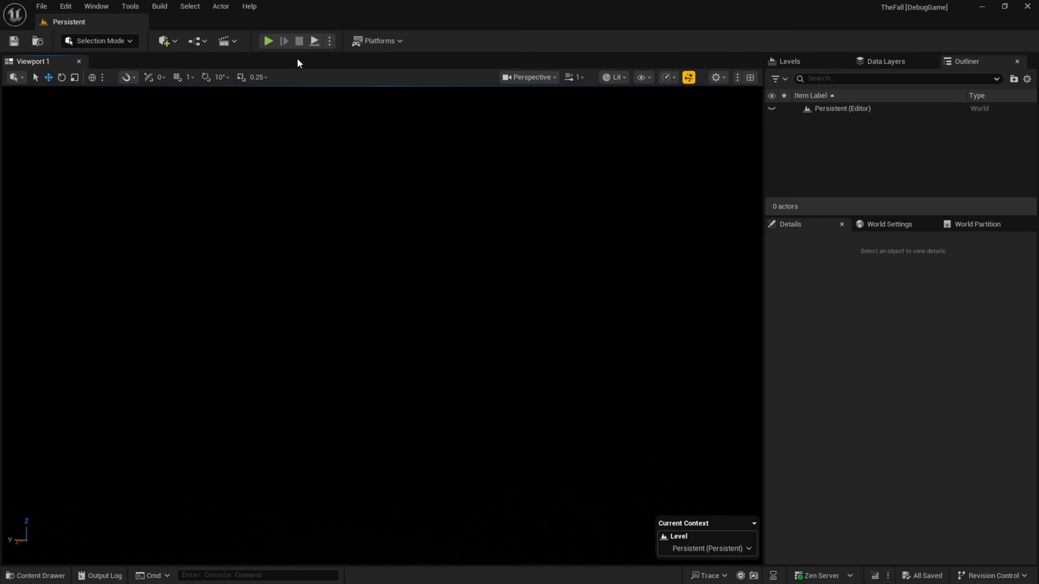
pyautogui.moveTo(377, 40)
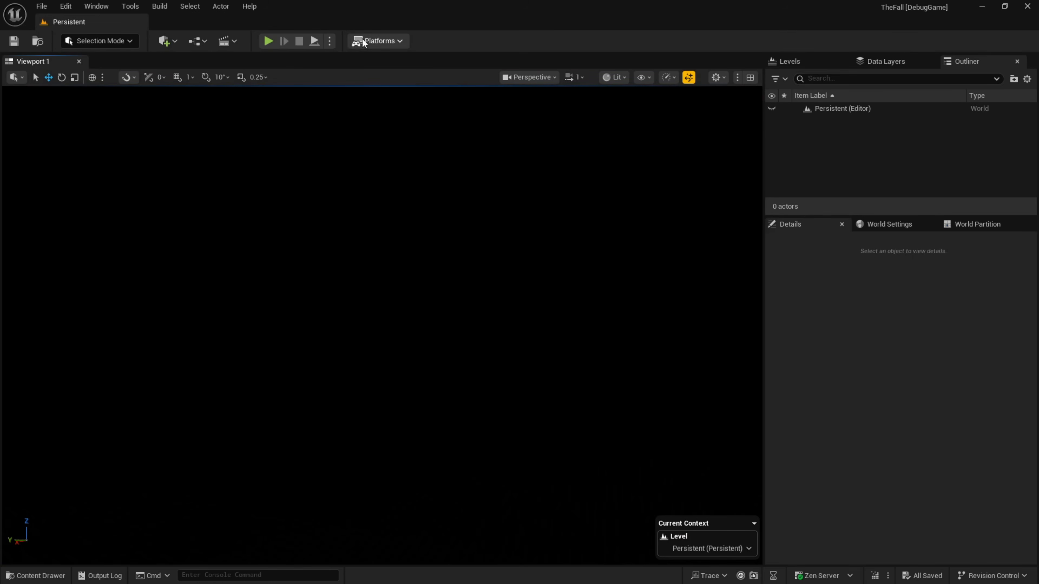
pyautogui.moveTo(372, 168)
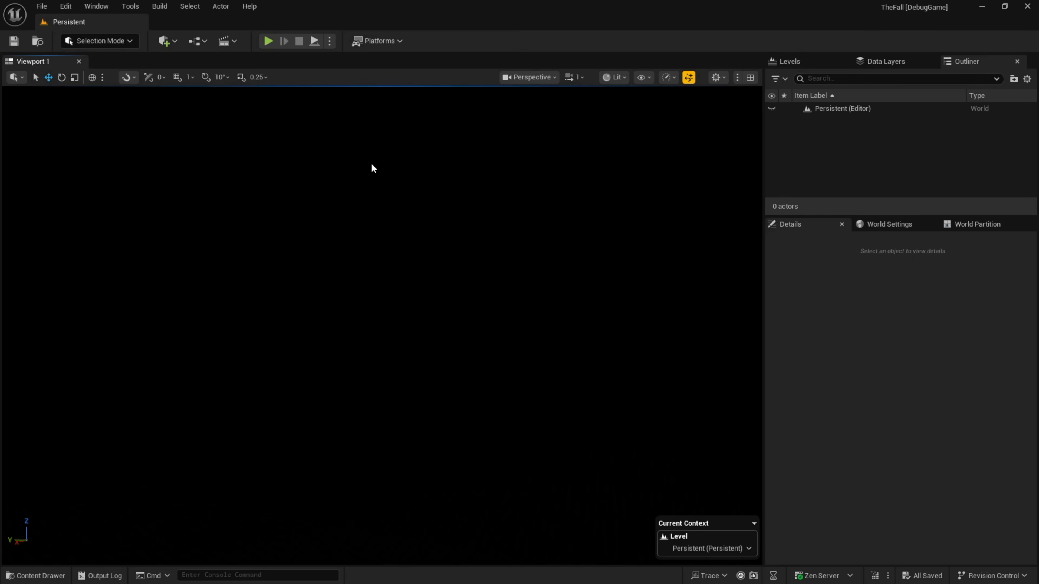
pyautogui.moveTo(363, 192)
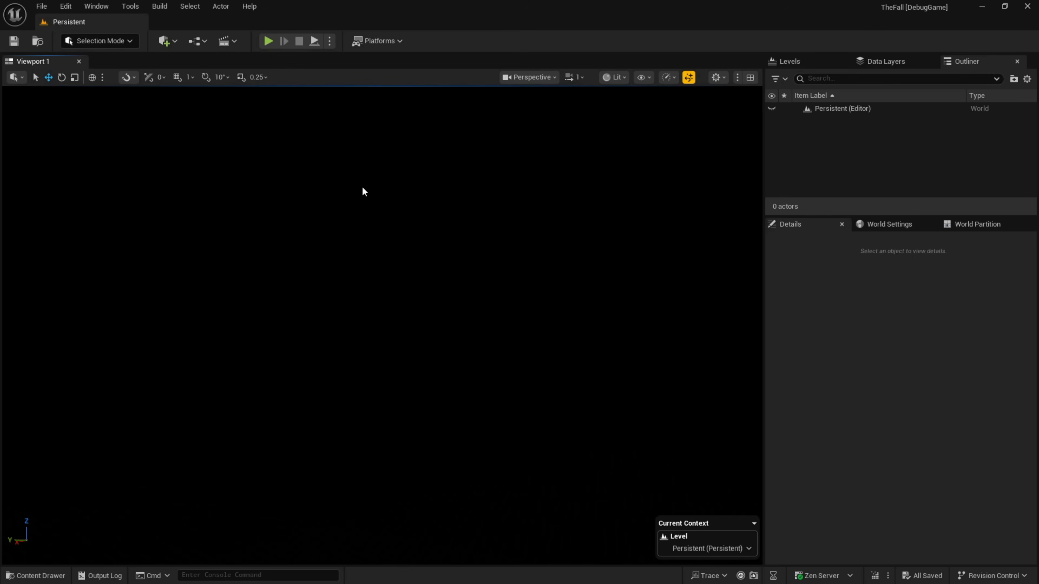
pyautogui.moveTo(337, 130)
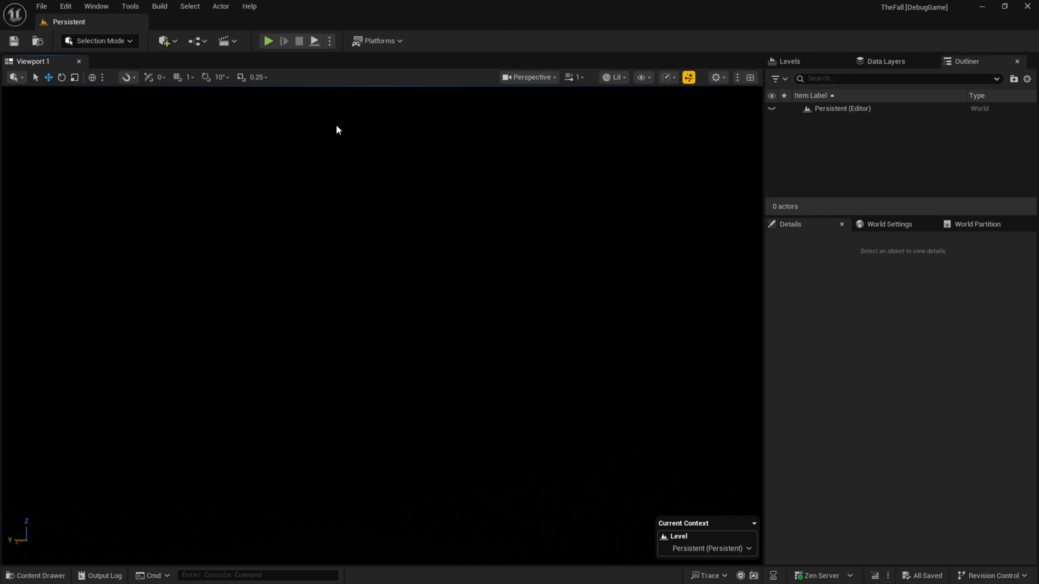
pyautogui.moveTo(344, 94)
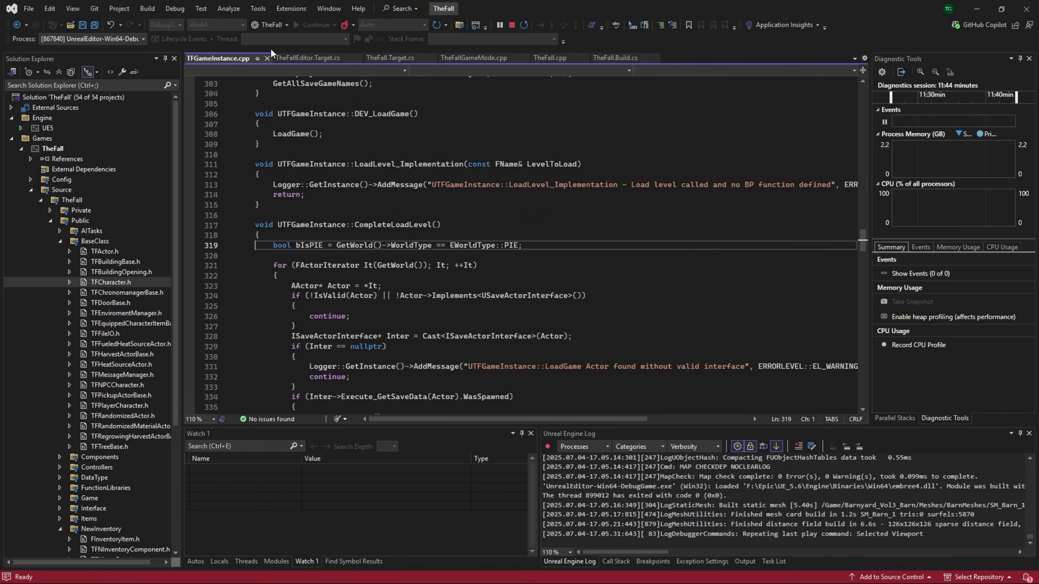
pyautogui.moveTo(618, 266)
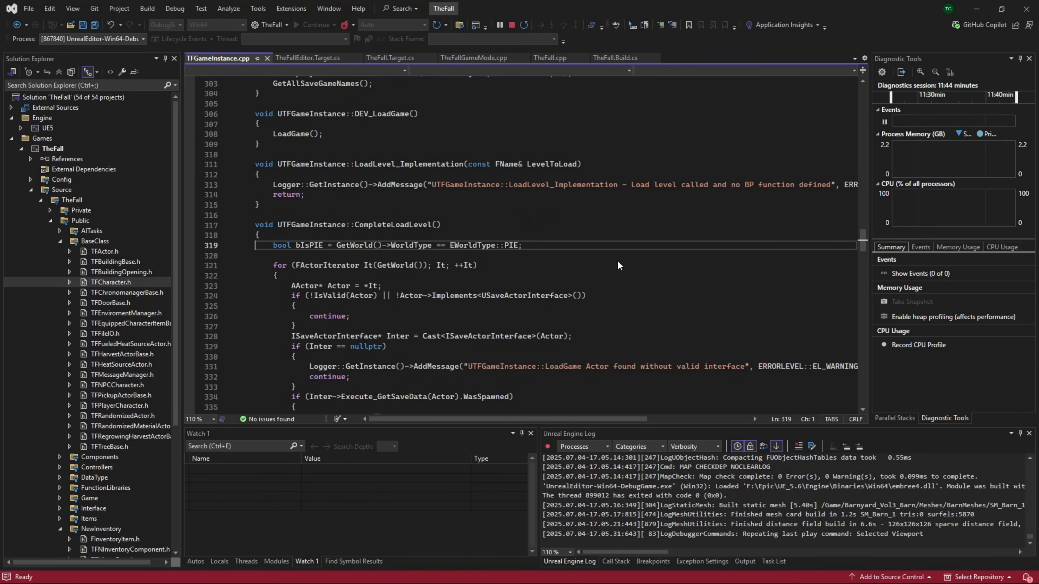
pyautogui.moveTo(326, 233)
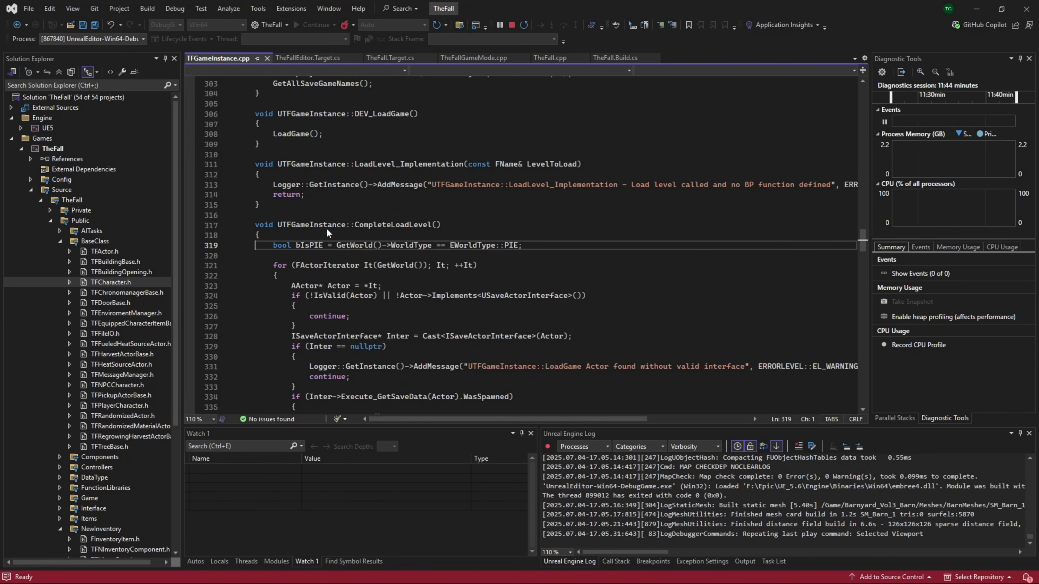
pyautogui.moveTo(351, 260)
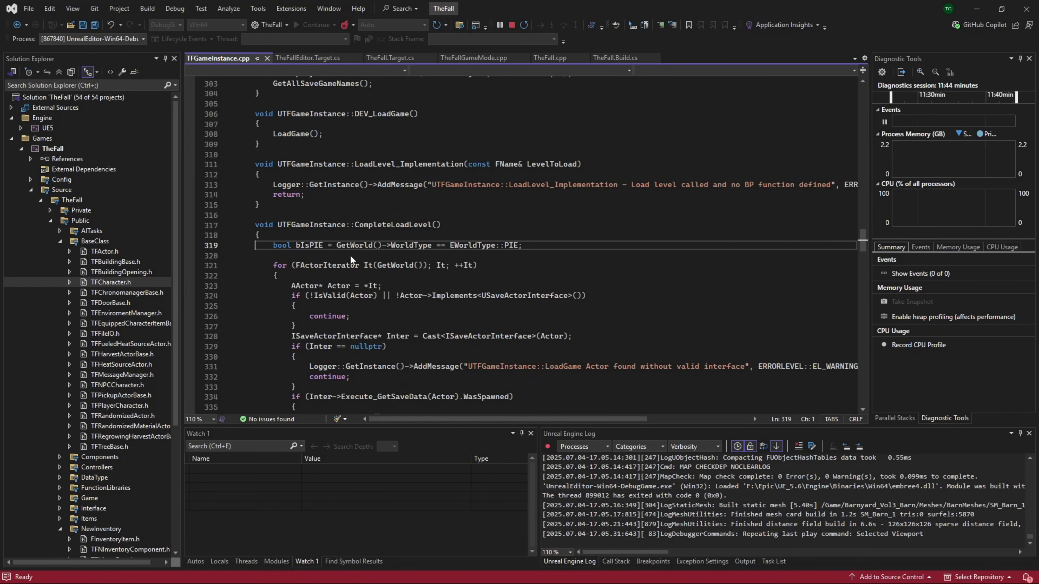
pyautogui.moveTo(388, 257)
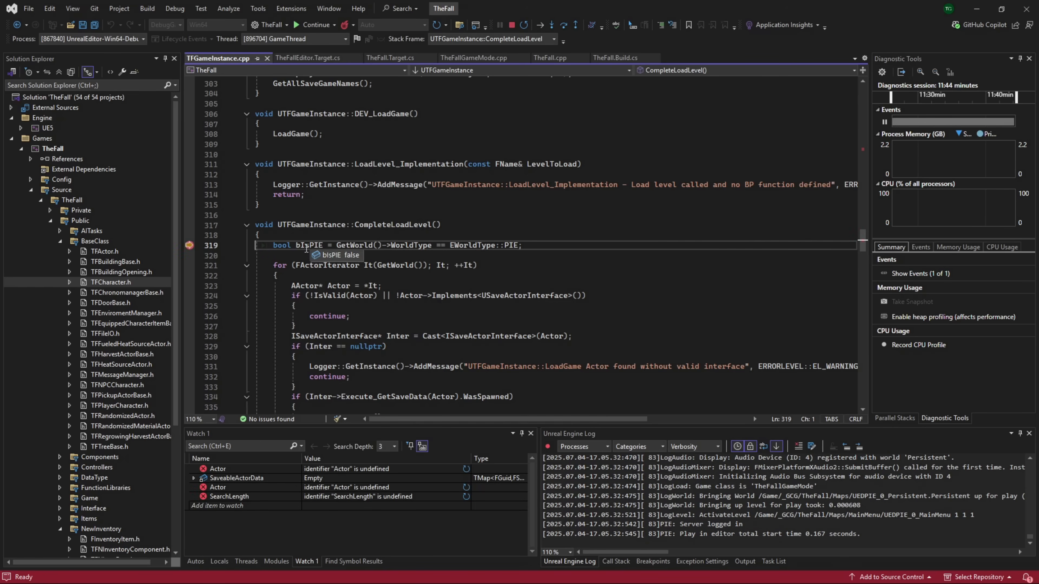
# Step: Continue execution past the CompleteLoadLevel breakpoint so the Persistent level plays on
pyautogui.click(311, 24)
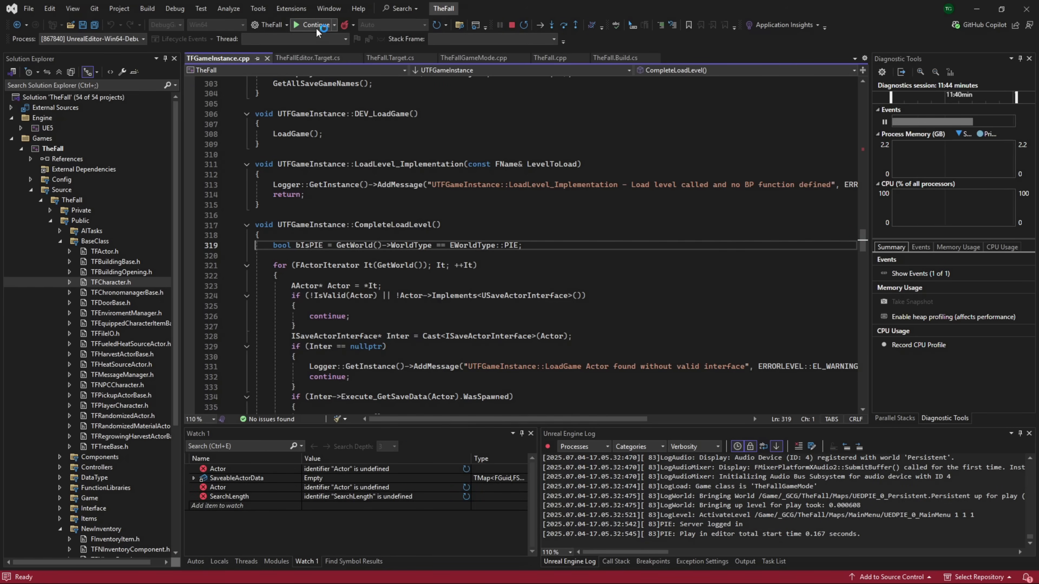
pyautogui.click(316, 24)
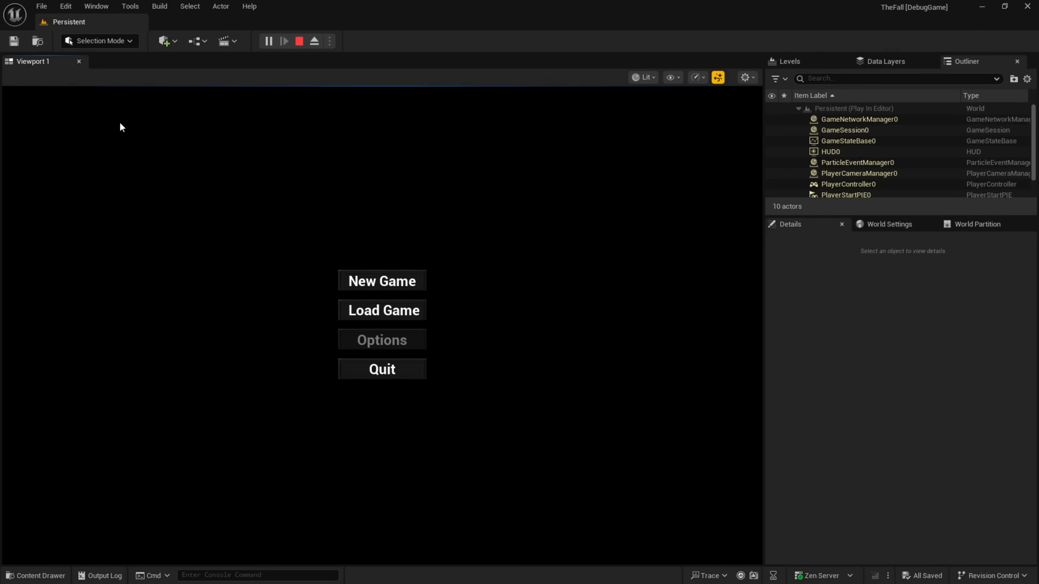
pyautogui.moveTo(380, 299)
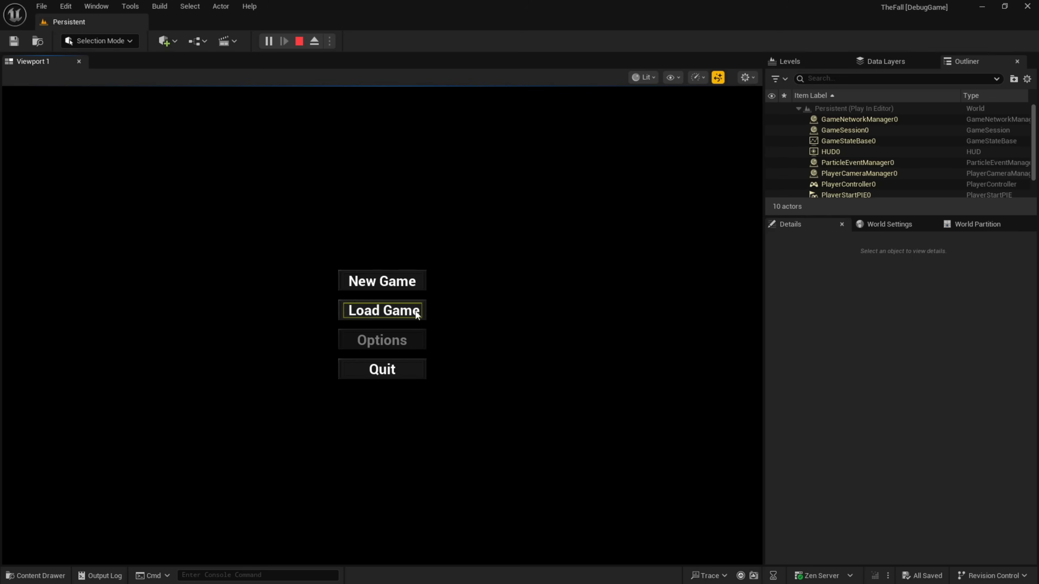
pyautogui.moveTo(410, 298)
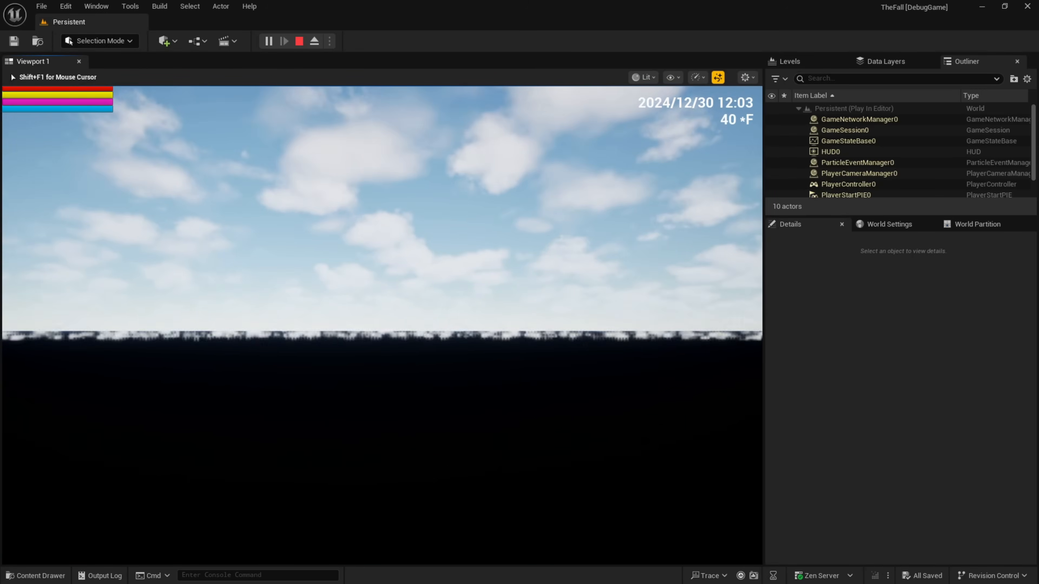
# Step: End the first Load Game play session, run a second one, and stop it too
pyautogui.click(299, 41)
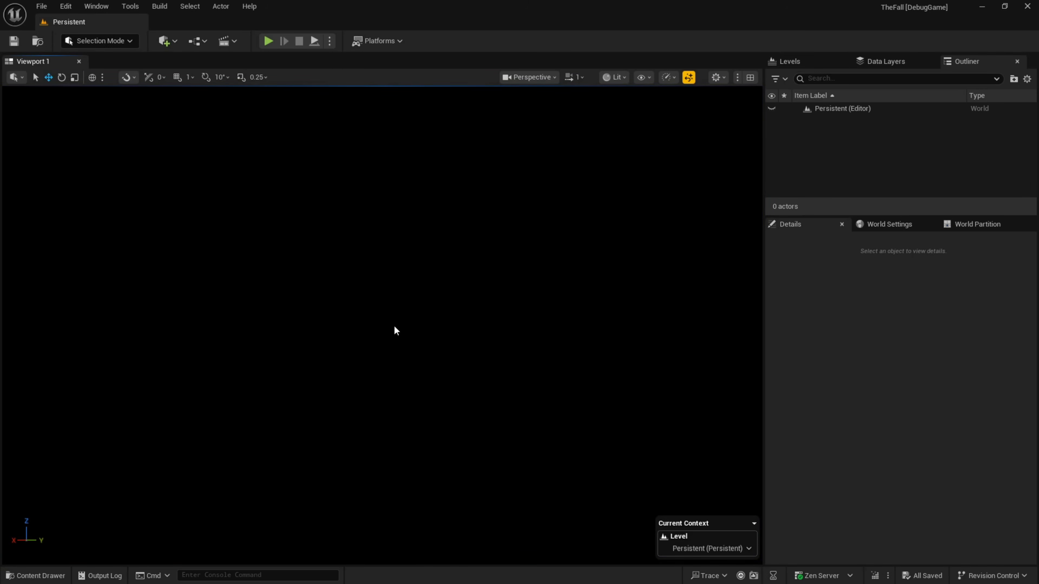
pyautogui.moveTo(373, 292)
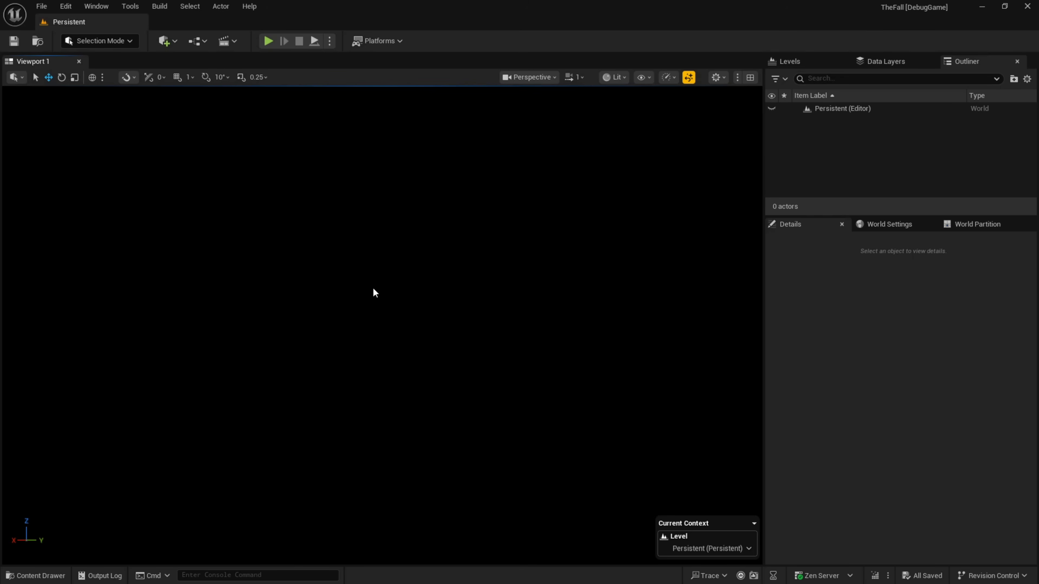
pyautogui.click(268, 40)
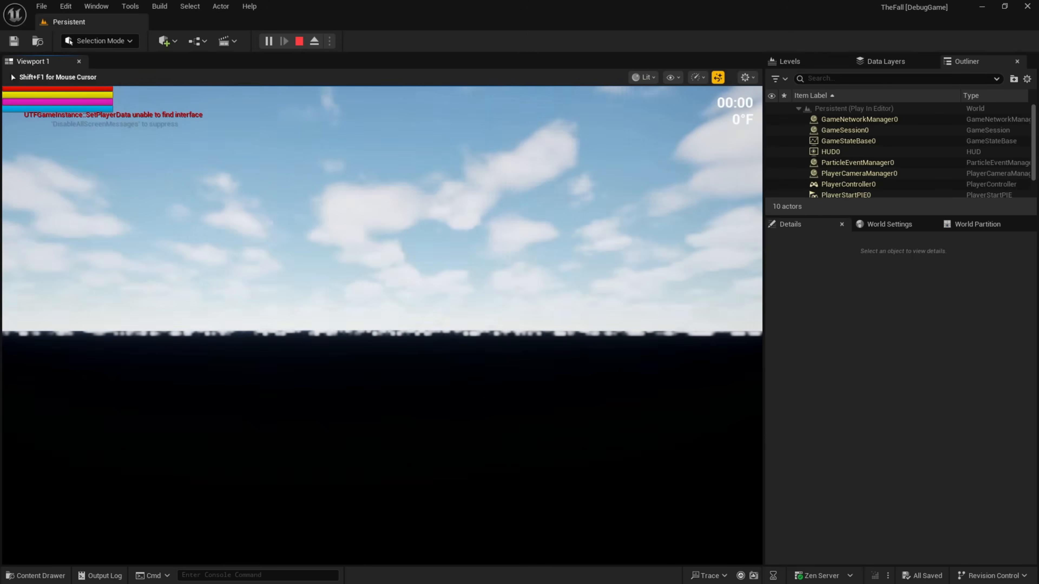
pyautogui.click(298, 40)
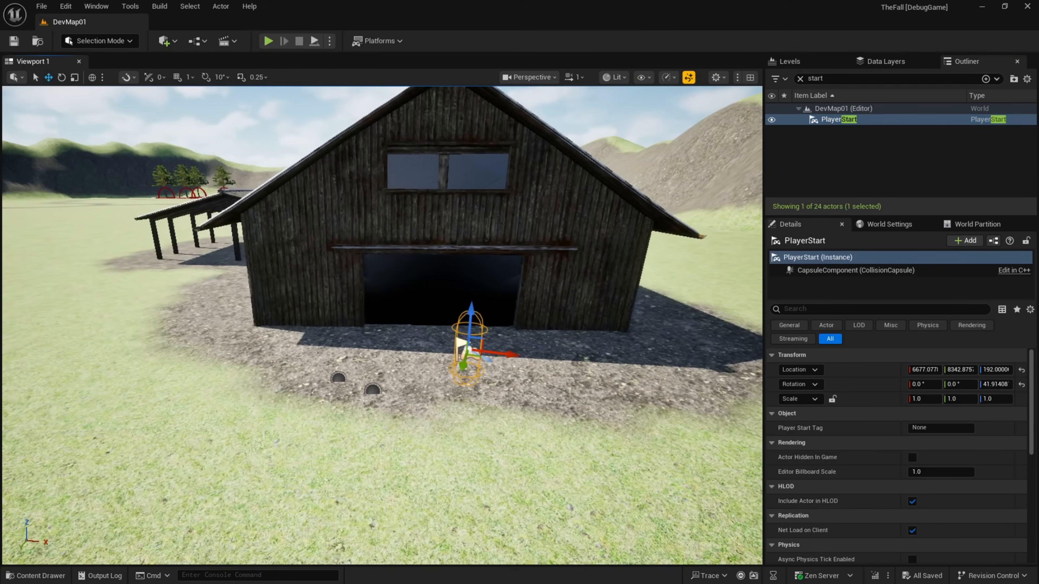
# Step: Raise the PlayerStart along Z to about 285 above the ground in front of the barn
pyautogui.moveTo(470, 318); pyautogui.dragTo(470, 272)
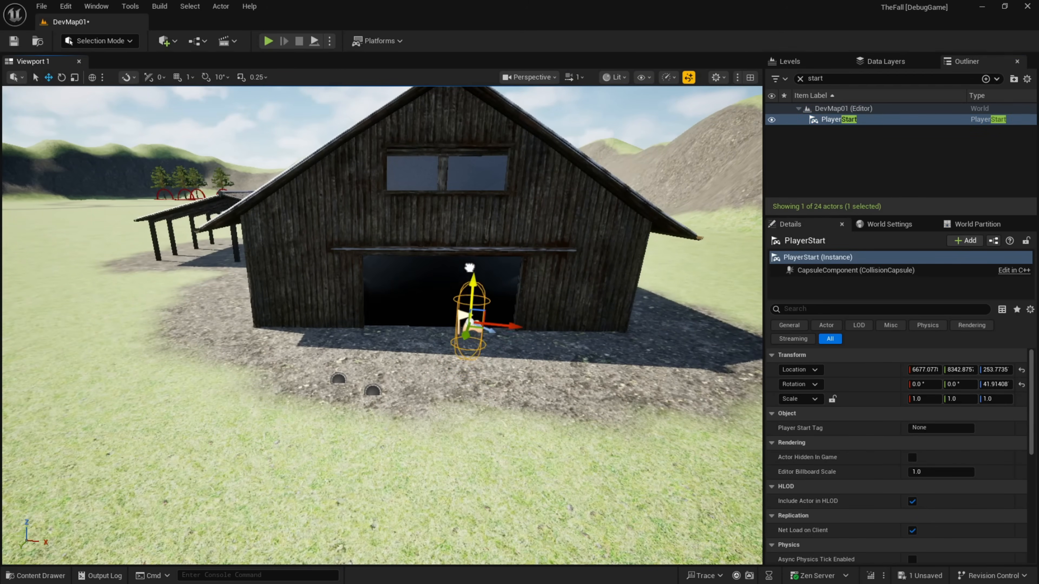
pyautogui.moveTo(469, 275); pyautogui.dragTo(470, 268)
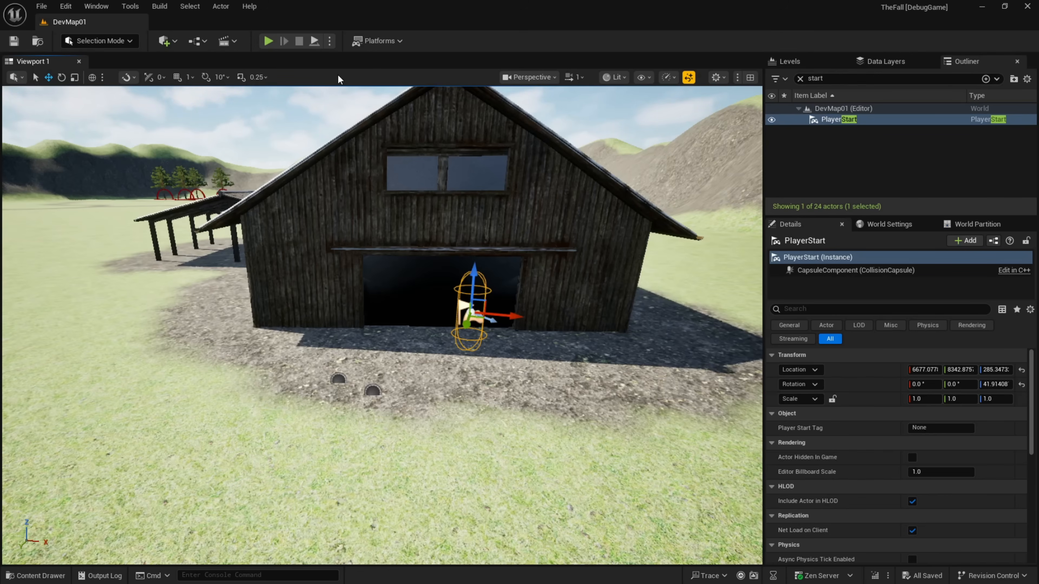
pyautogui.moveTo(330, 103)
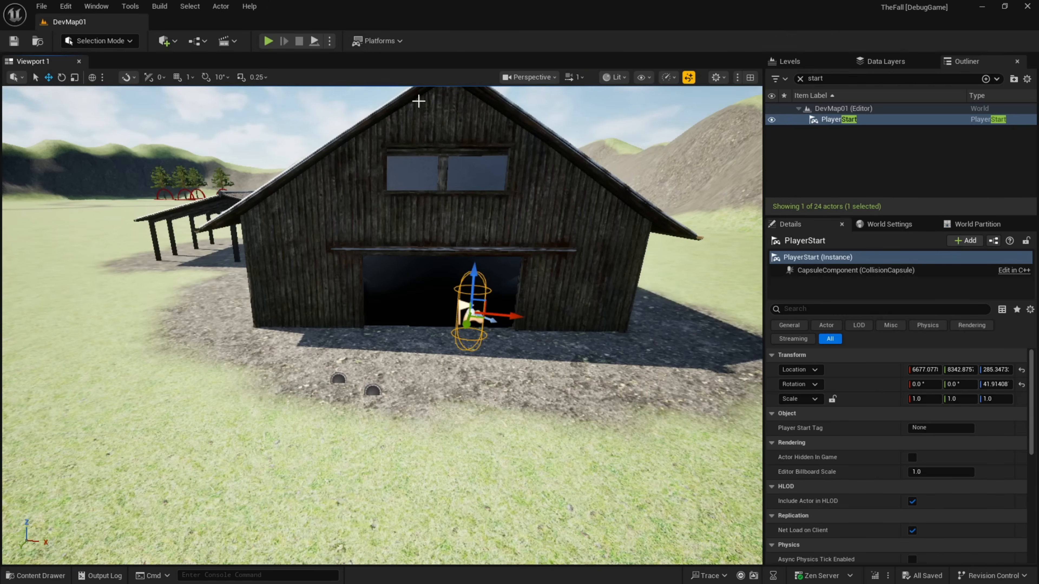
pyautogui.moveTo(352, 199)
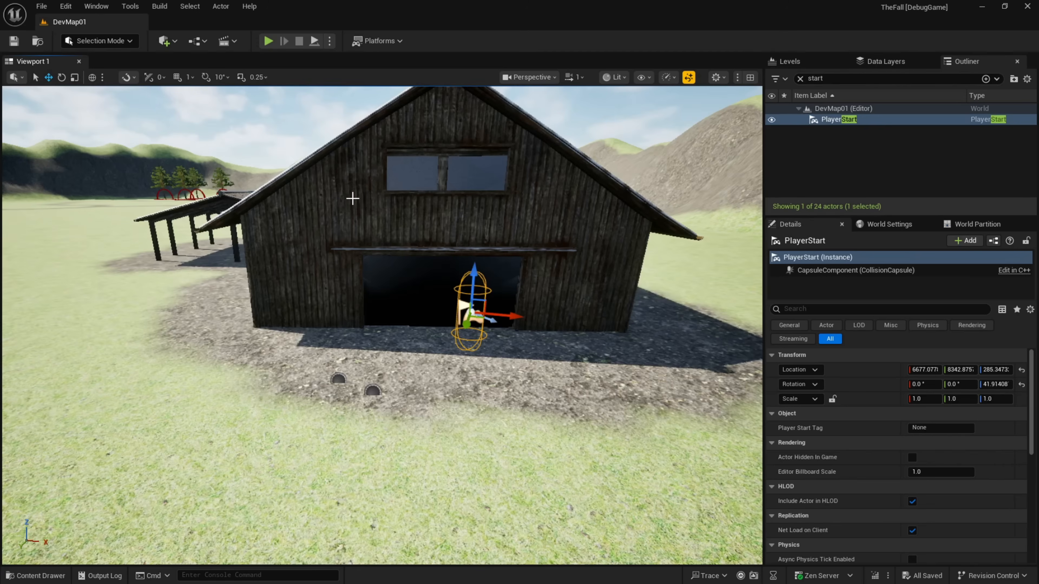